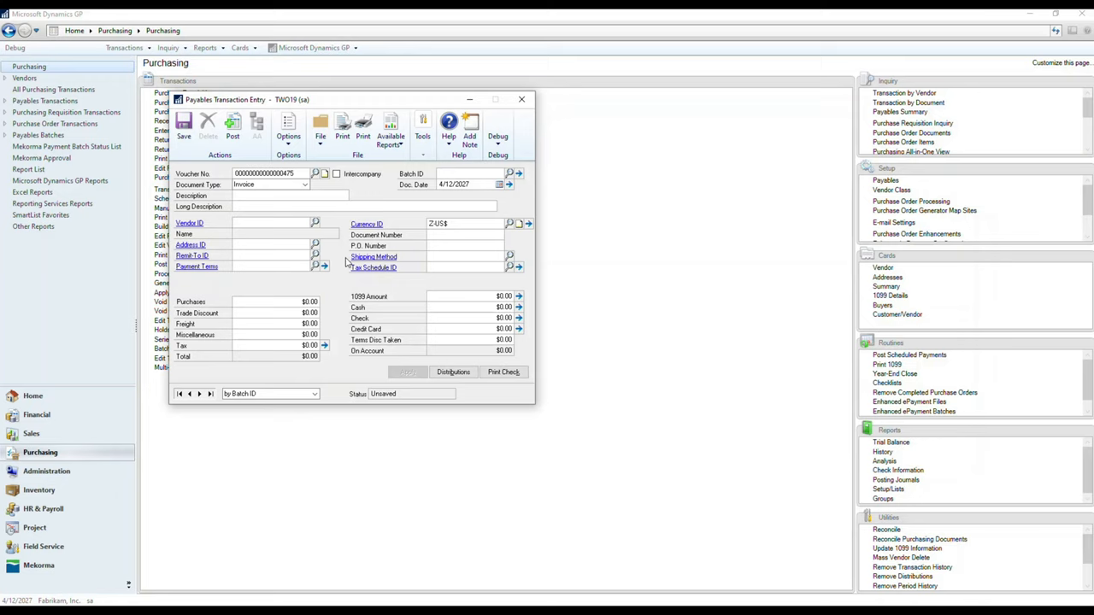
Keep Invoice as the document type and enter batch TRXDEMO.
{"action": "left_click", "coordinate": [304, 184]}
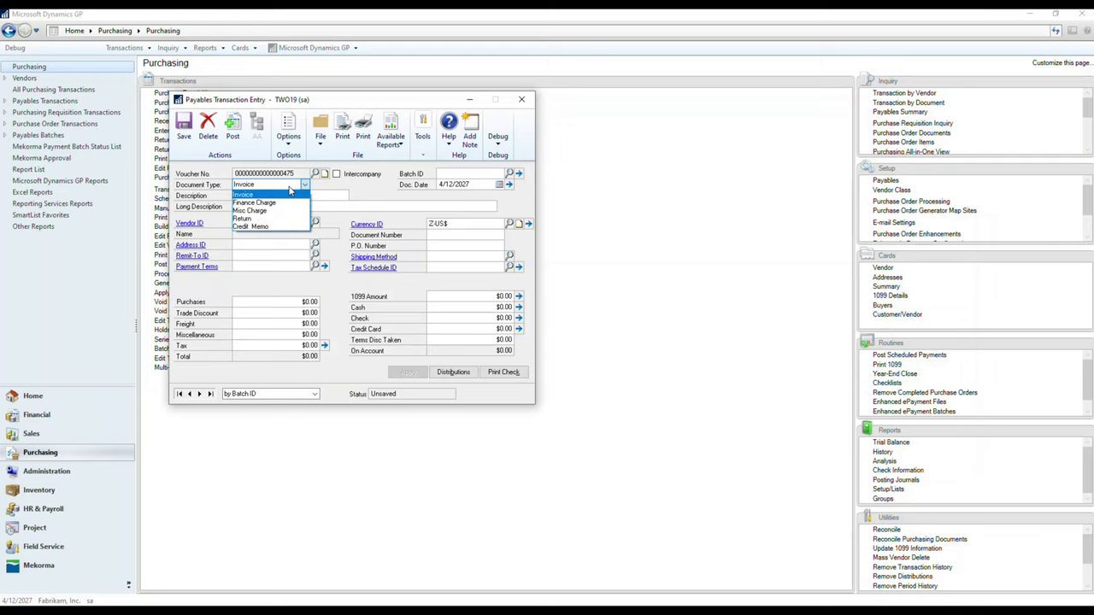
{"action": "left_click", "coordinate": [256, 194]}
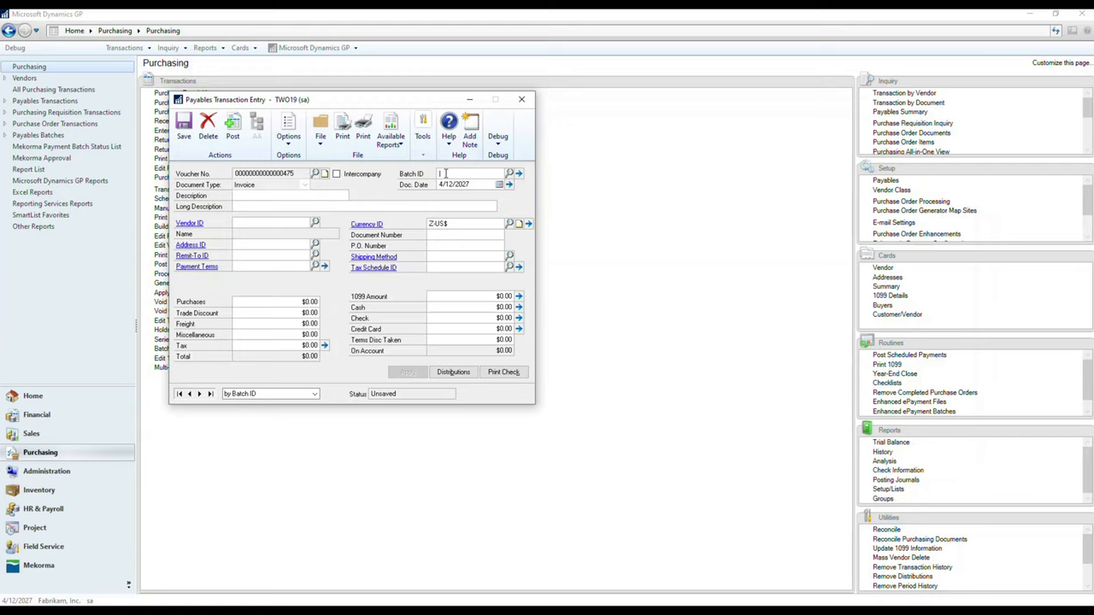
{"action": "left_click", "coordinate": [509, 173]}
{"action": "type", "text": "TRXDEMO"}
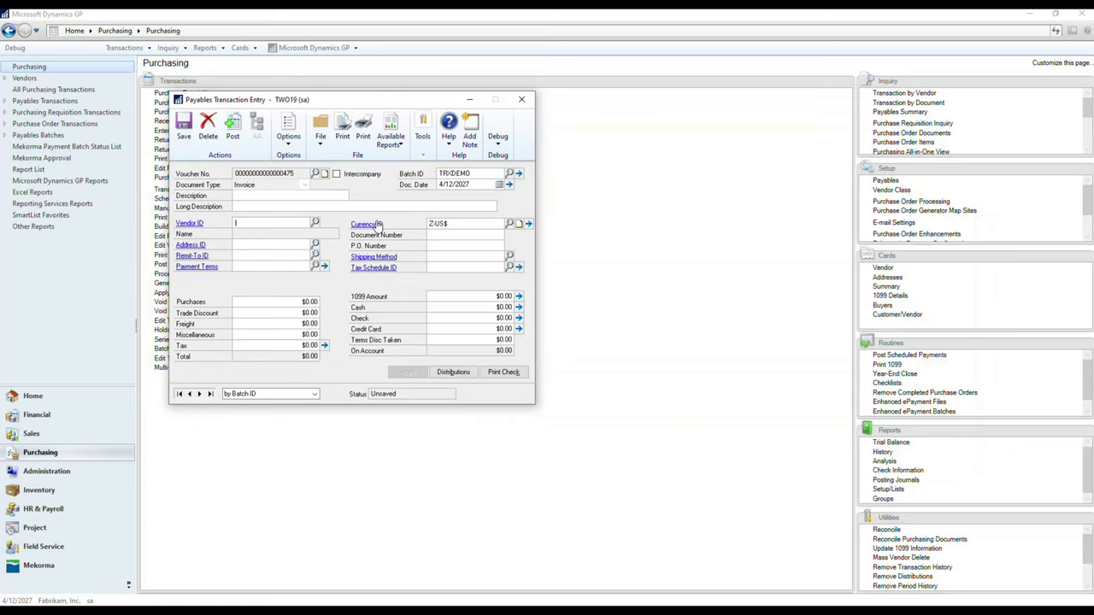
{"action": "mouse_move", "coordinate": [342, 231]}
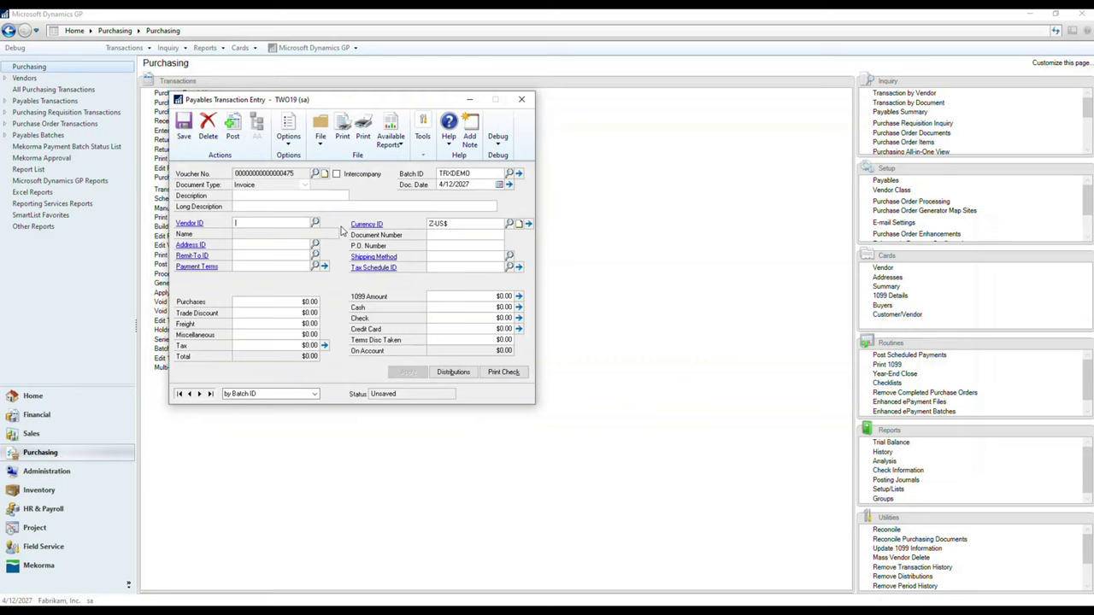
Enter vendor ACETRAVE0001, document number IN34567 and purchases of 234.56.
{"action": "left_click", "coordinate": [315, 223]}
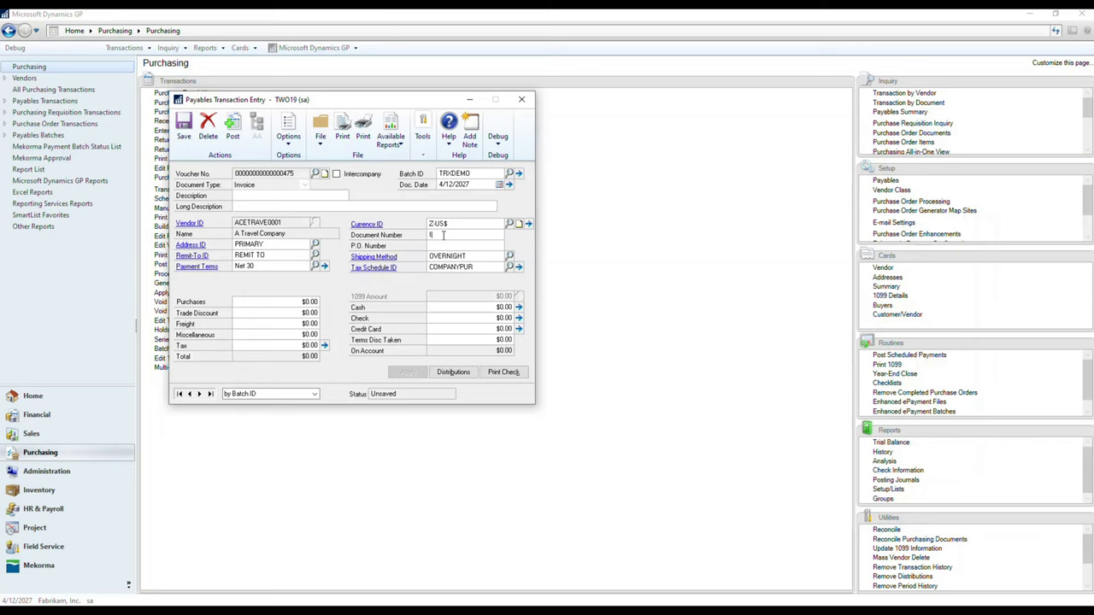
{"action": "type", "text": "IN34567"}
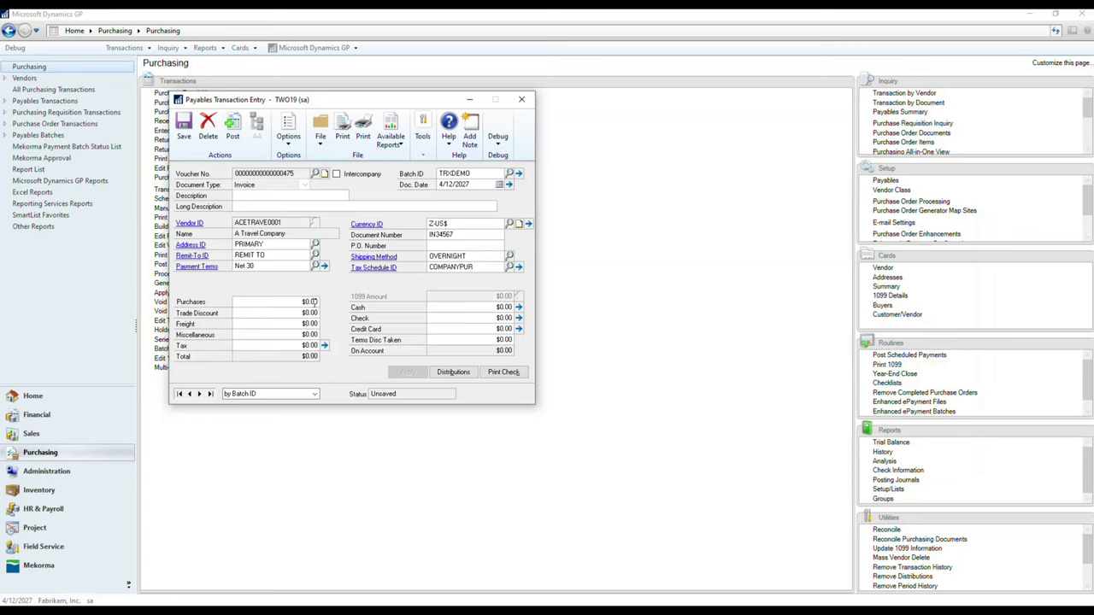
{"action": "left_click", "coordinate": [299, 301]}
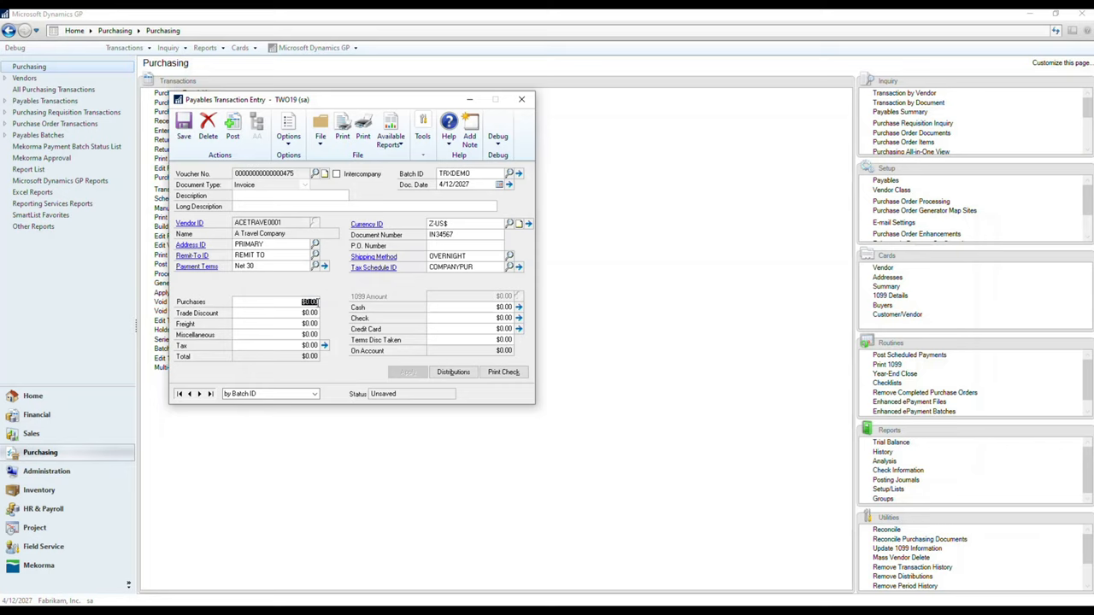
{"action": "type", "text": "234.56"}
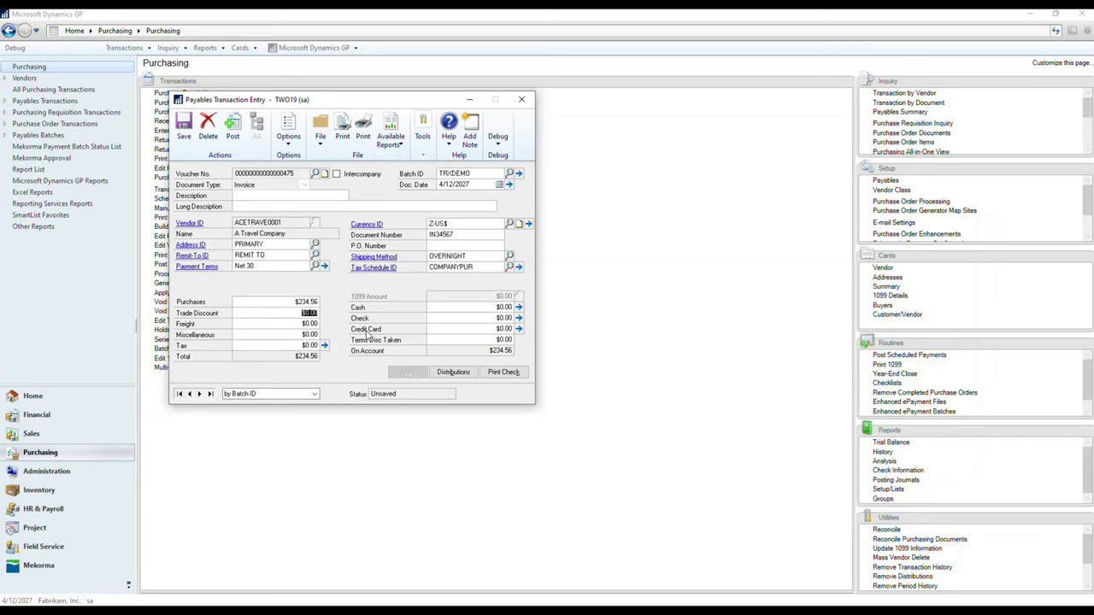
{"action": "left_click", "coordinate": [184, 128]}
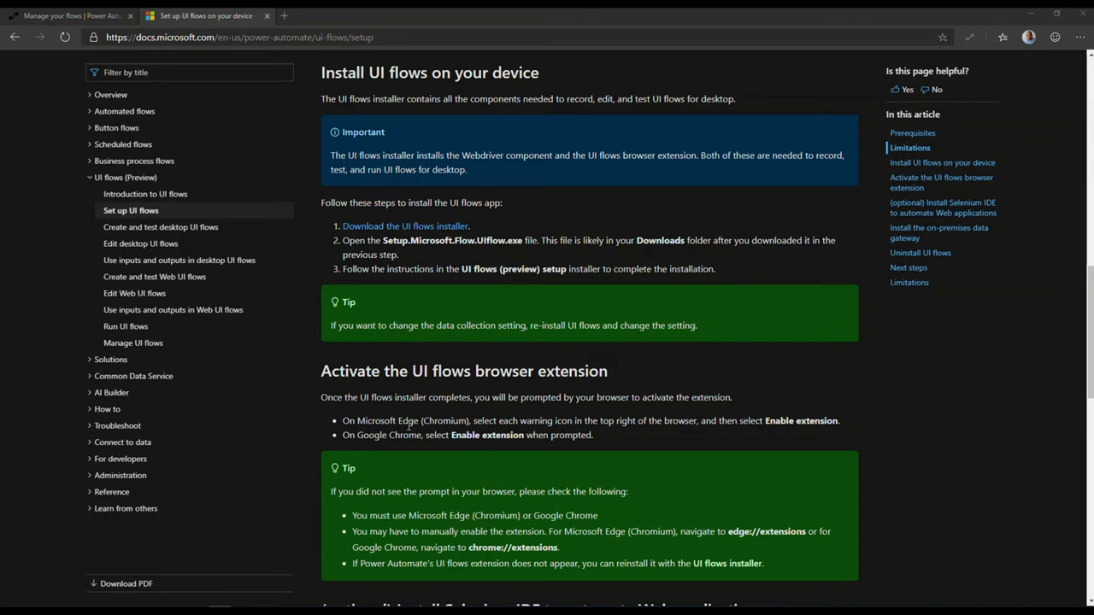
{"action": "mouse_move", "coordinate": [458, 435]}
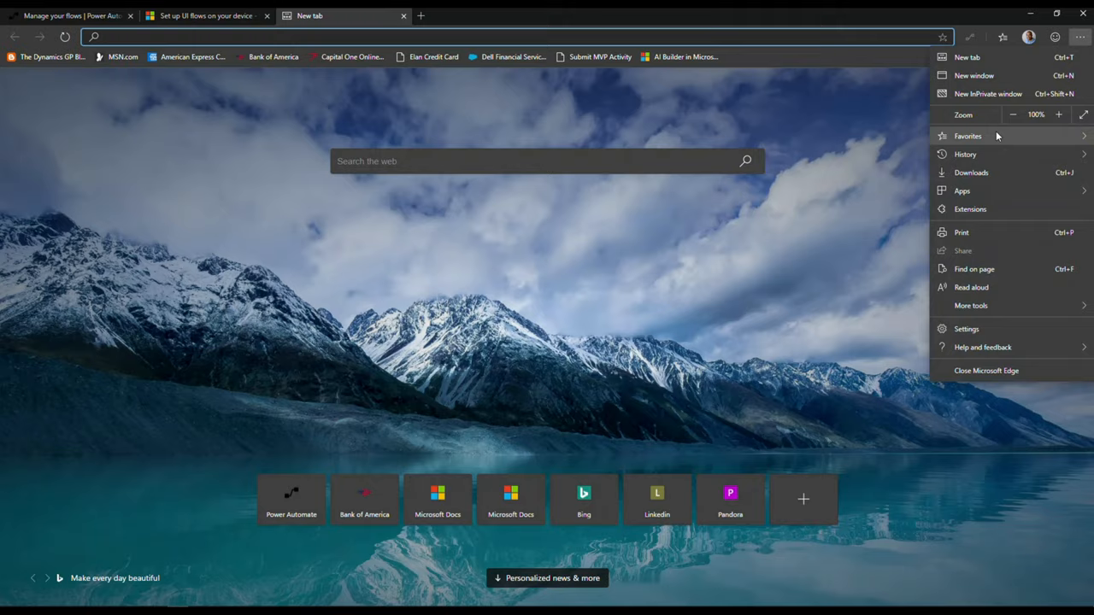
Check the Microsoft Flow (Preview) extension is on, then close the Extensions tab.
{"action": "left_click", "coordinate": [970, 209]}
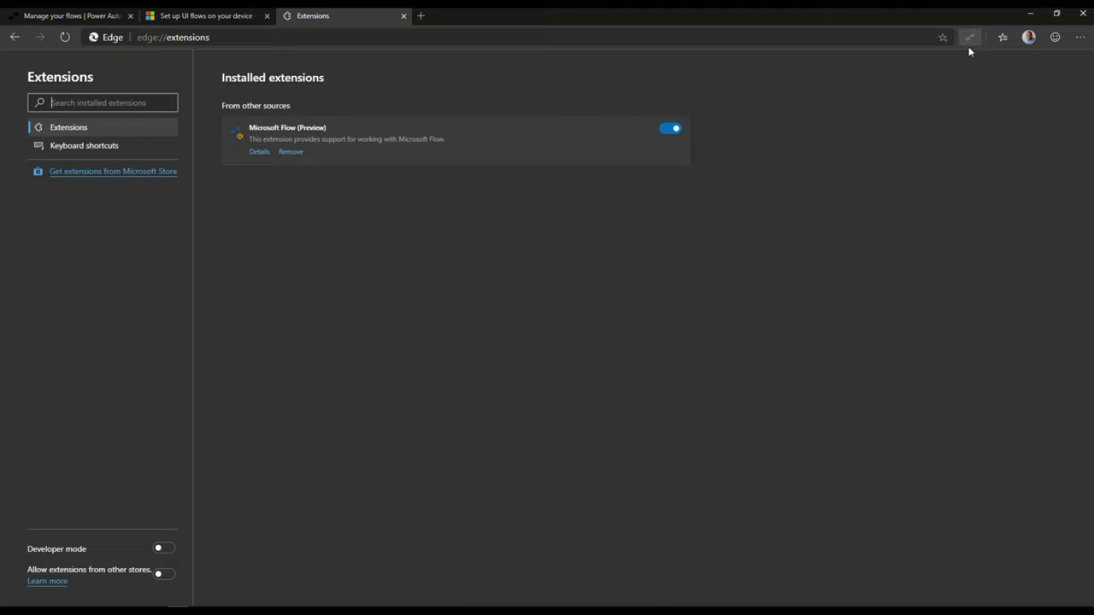
{"action": "mouse_move", "coordinate": [970, 38]}
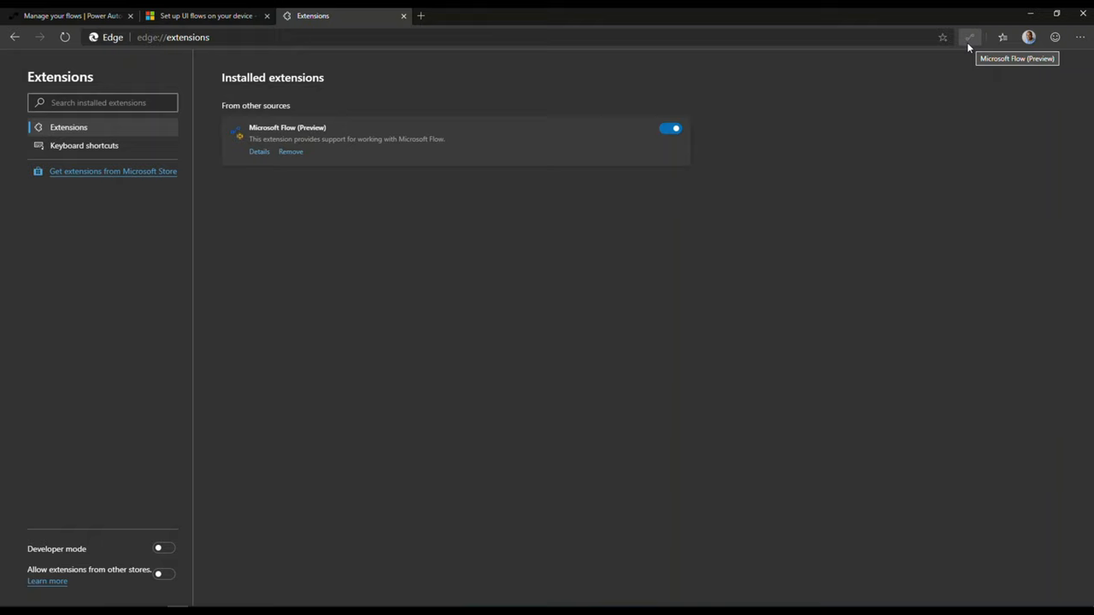
{"action": "left_click", "coordinate": [212, 15]}
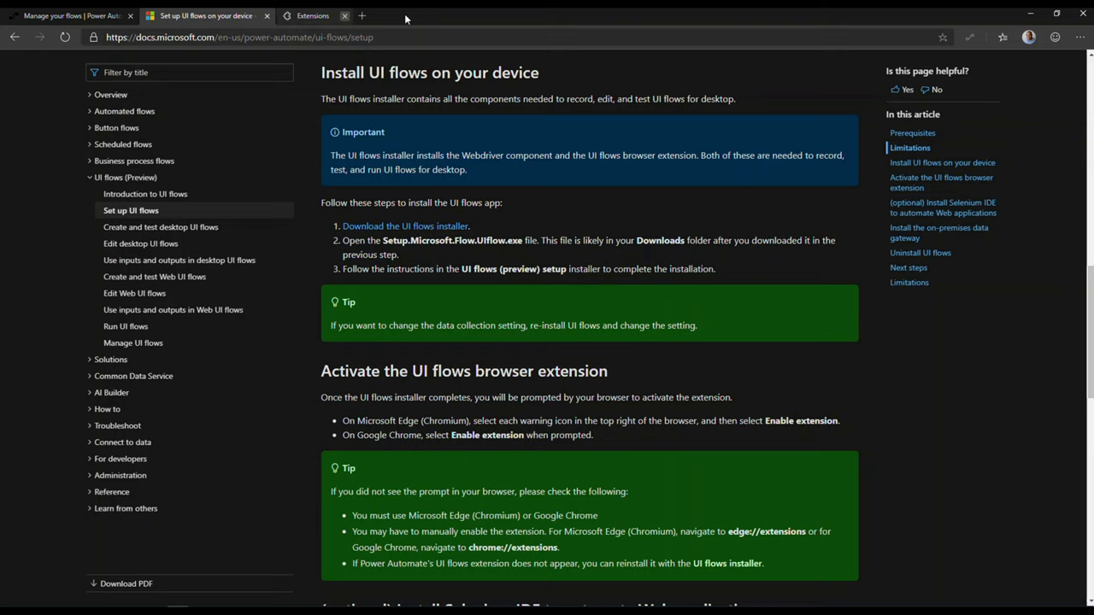
{"action": "left_click", "coordinate": [72, 14]}
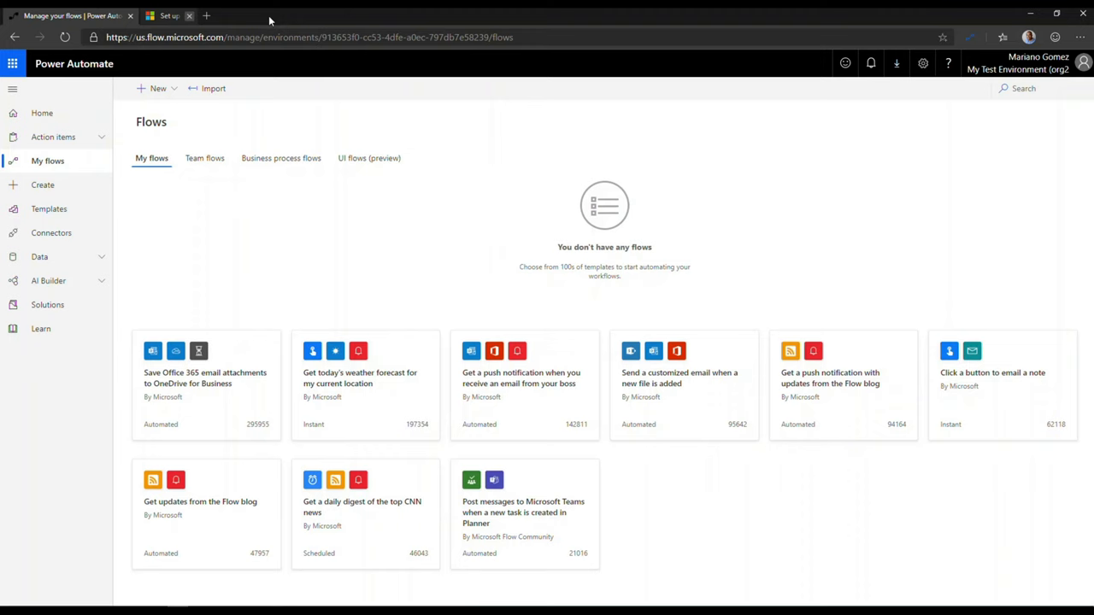
Close the setup article and create a new flow from the UI flows (preview) list.
{"action": "left_click", "coordinate": [202, 16]}
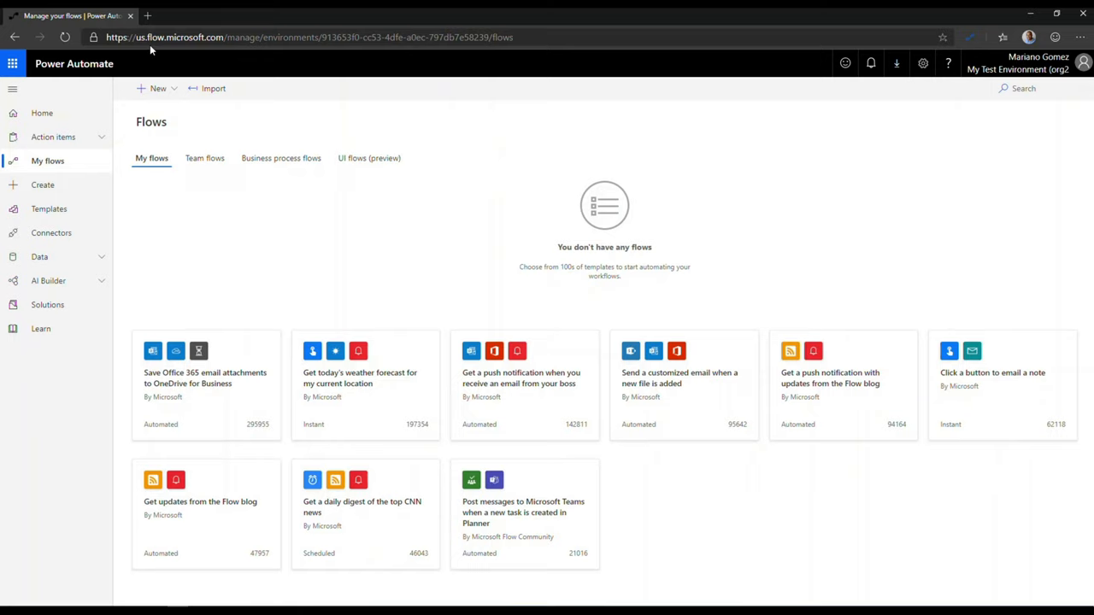
{"action": "mouse_move", "coordinate": [48, 112]}
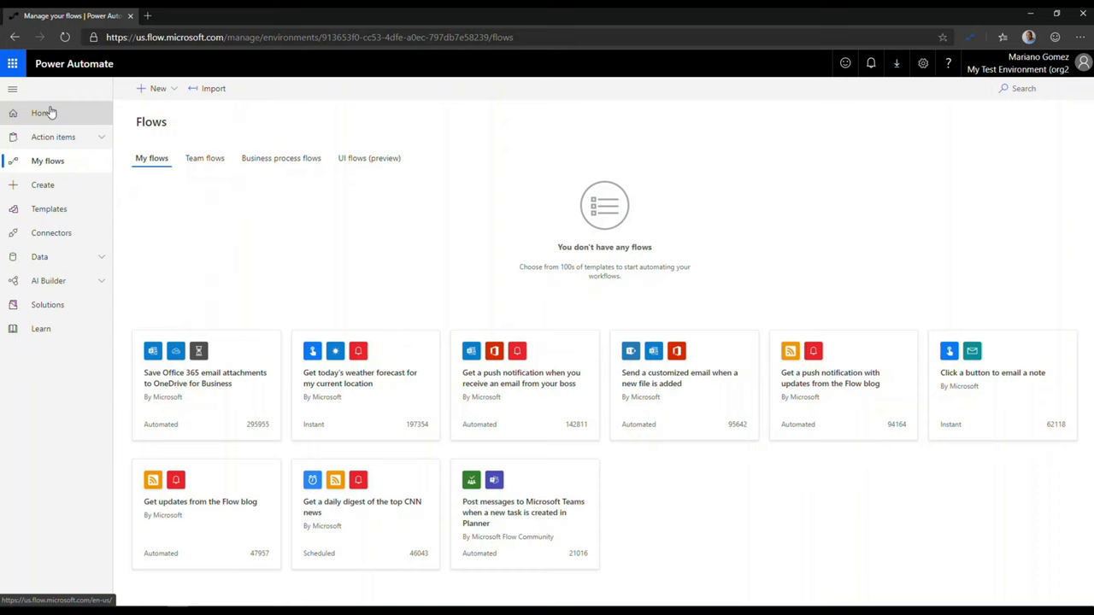
{"action": "left_click", "coordinate": [46, 163]}
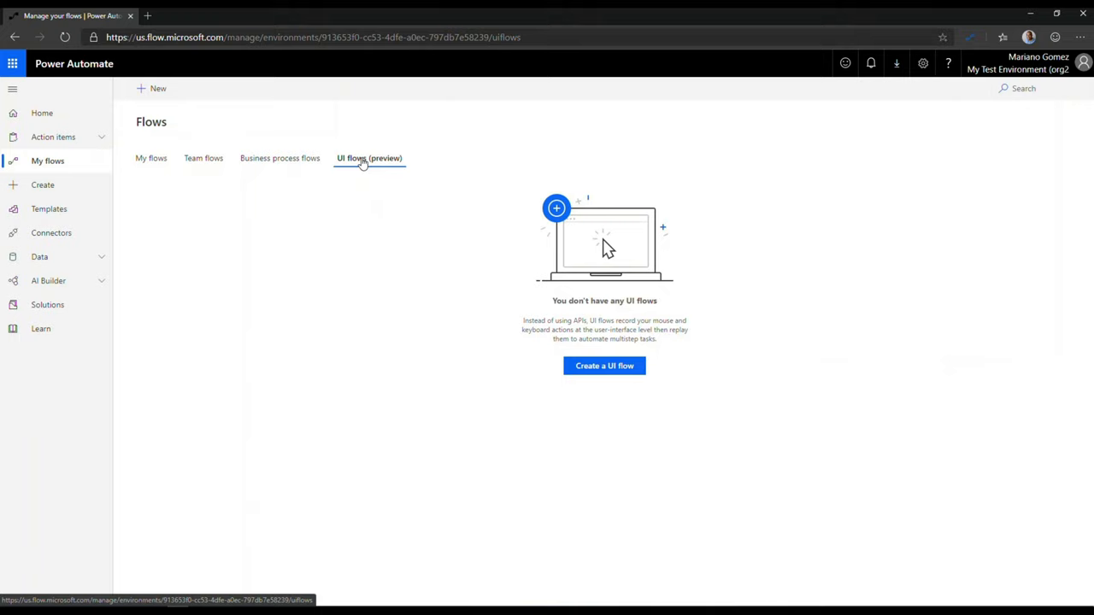
{"action": "left_click", "coordinate": [604, 366]}
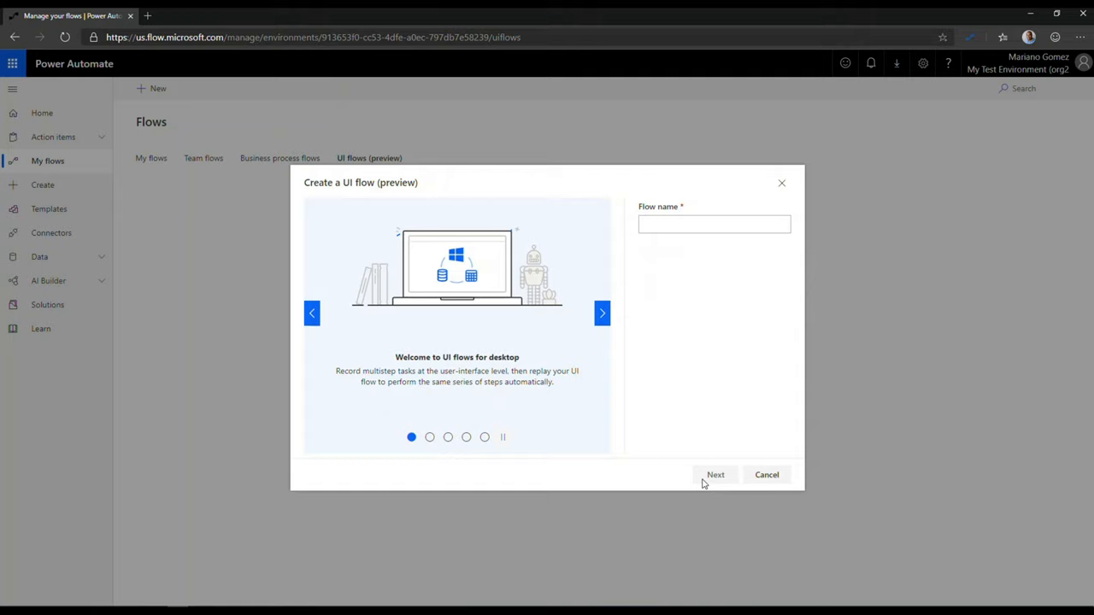
Name the UI flow 'GP Pa…' and continue to recording.
{"action": "left_click", "coordinate": [601, 313]}
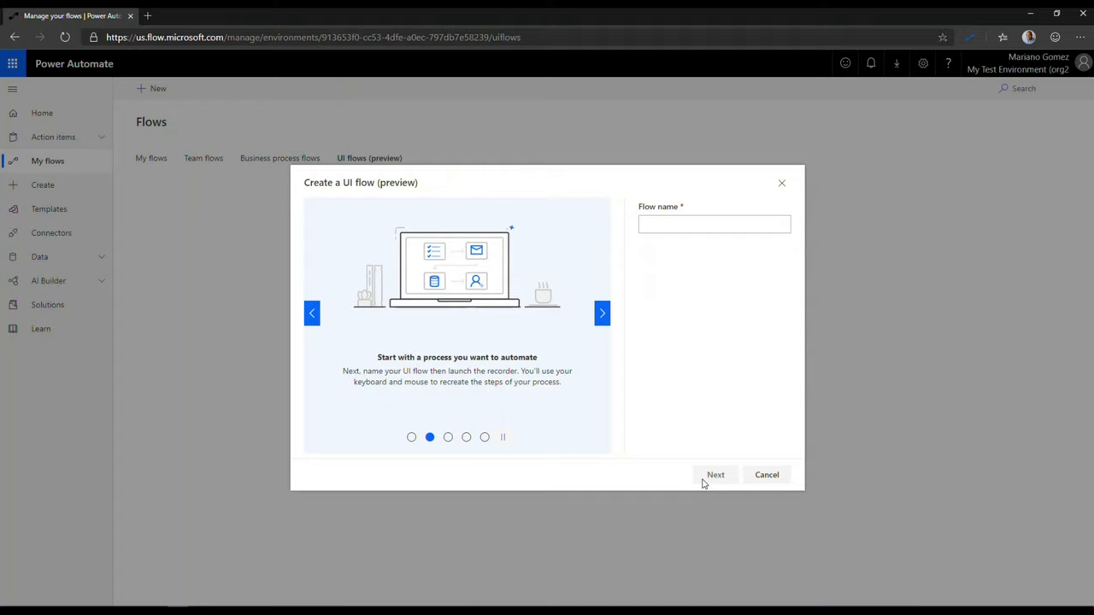
{"action": "left_click", "coordinate": [602, 314]}
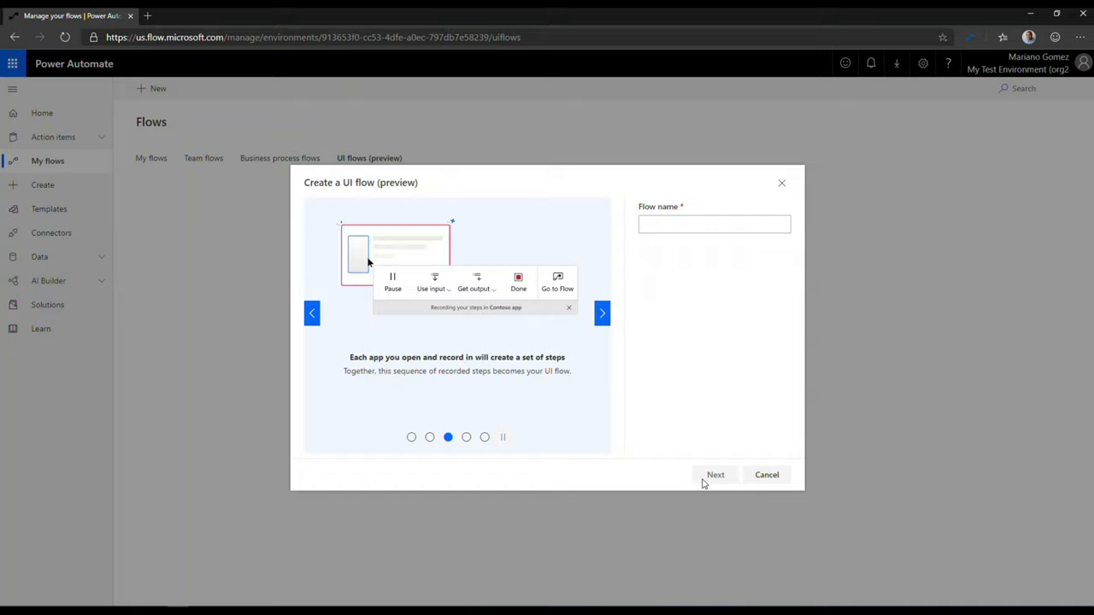
{"action": "left_click", "coordinate": [602, 314]}
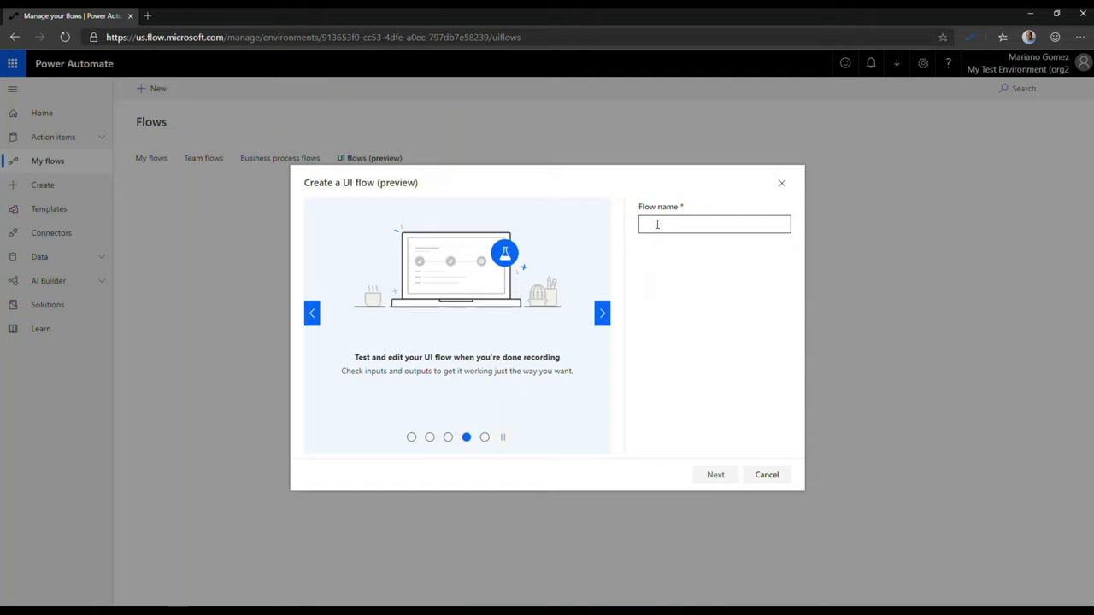
{"action": "type", "text": "GP Pa"}
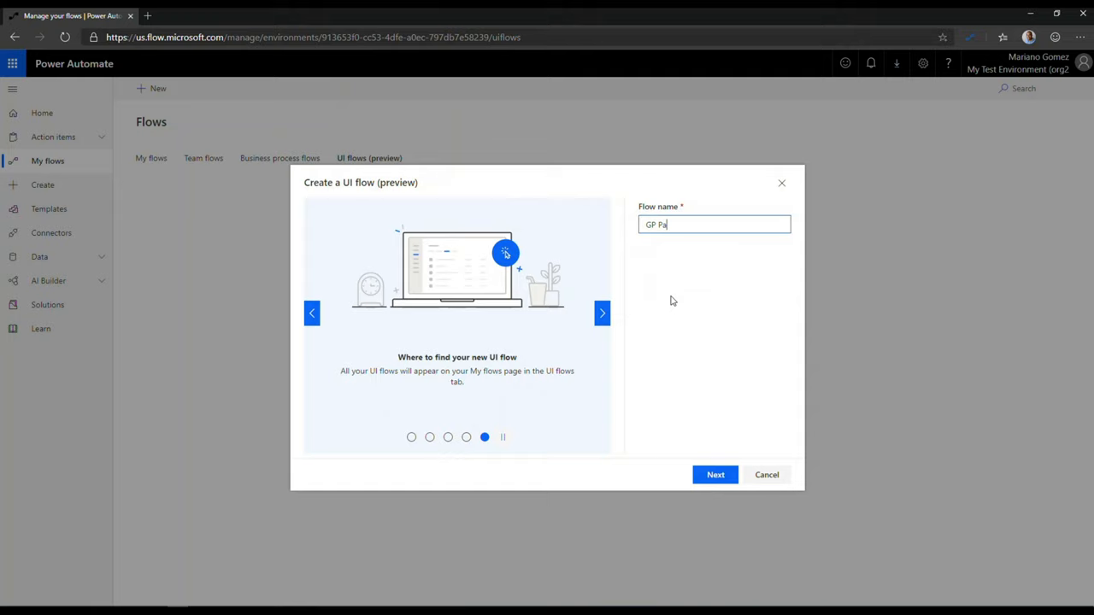
{"action": "left_click", "coordinate": [715, 475]}
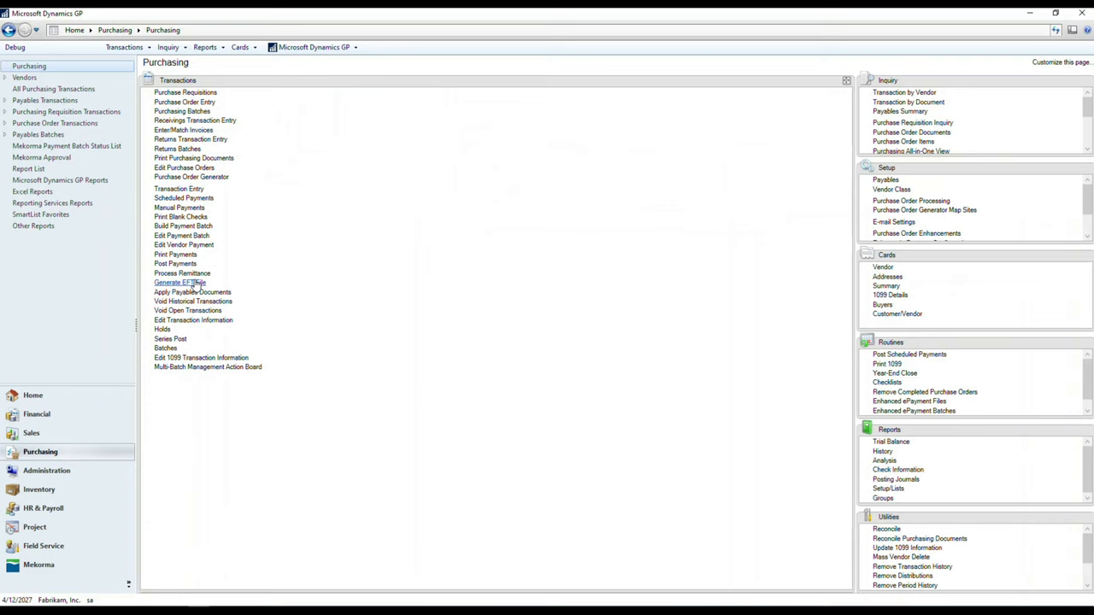
Open Payables Transaction Entry from the Purchasing page.
{"action": "left_click", "coordinate": [179, 188]}
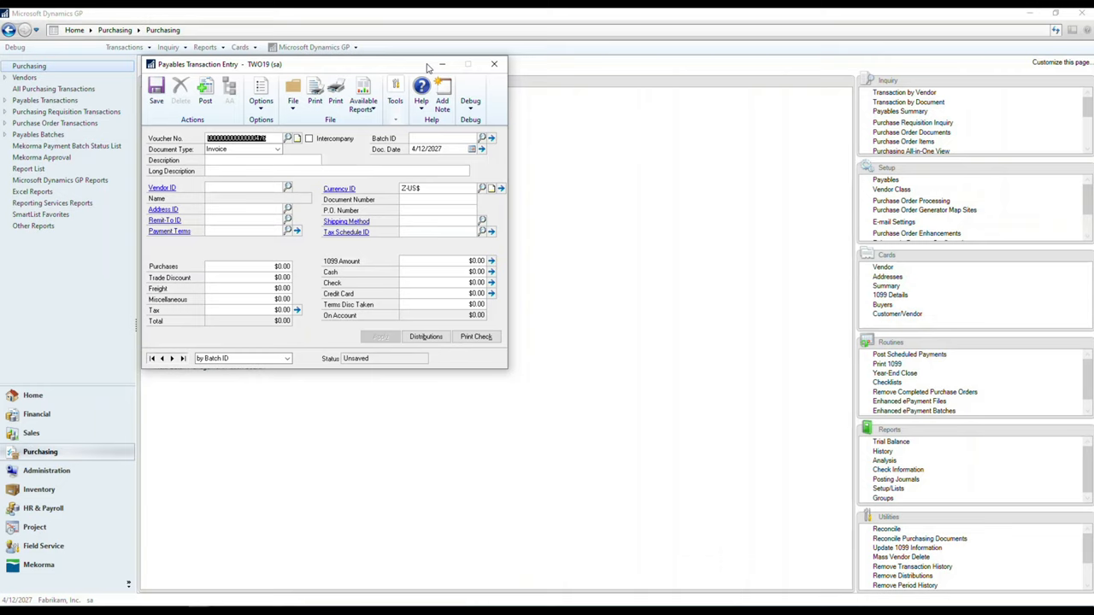
{"action": "mouse_move", "coordinate": [495, 65]}
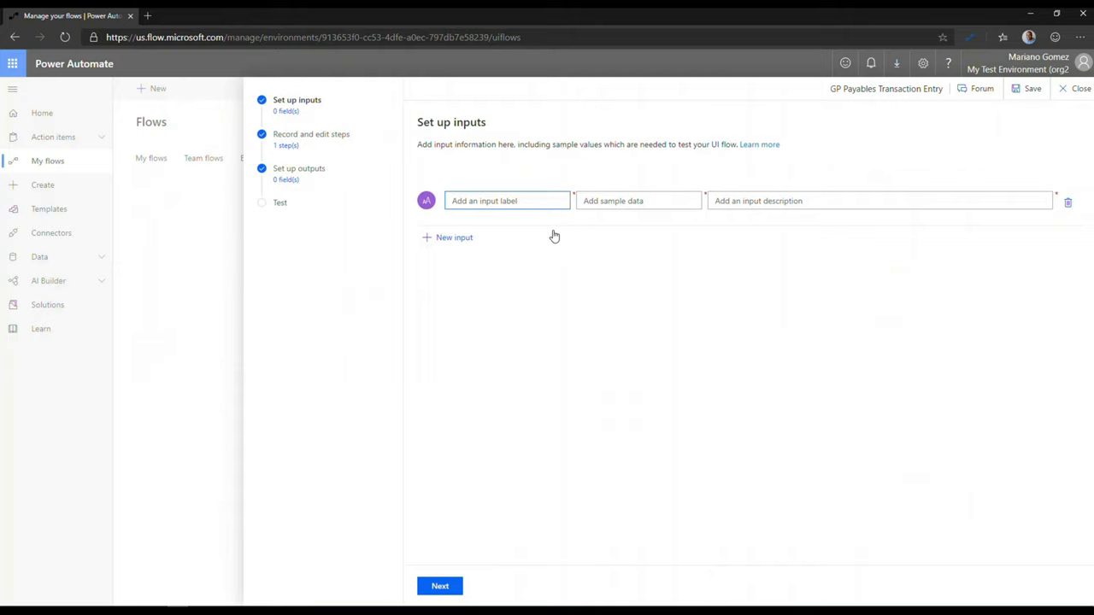
Define flow inputs Batch (sample RPADEMO) and a vendor input (sample ACETRAVE00).
{"action": "type", "text": "Batch"}
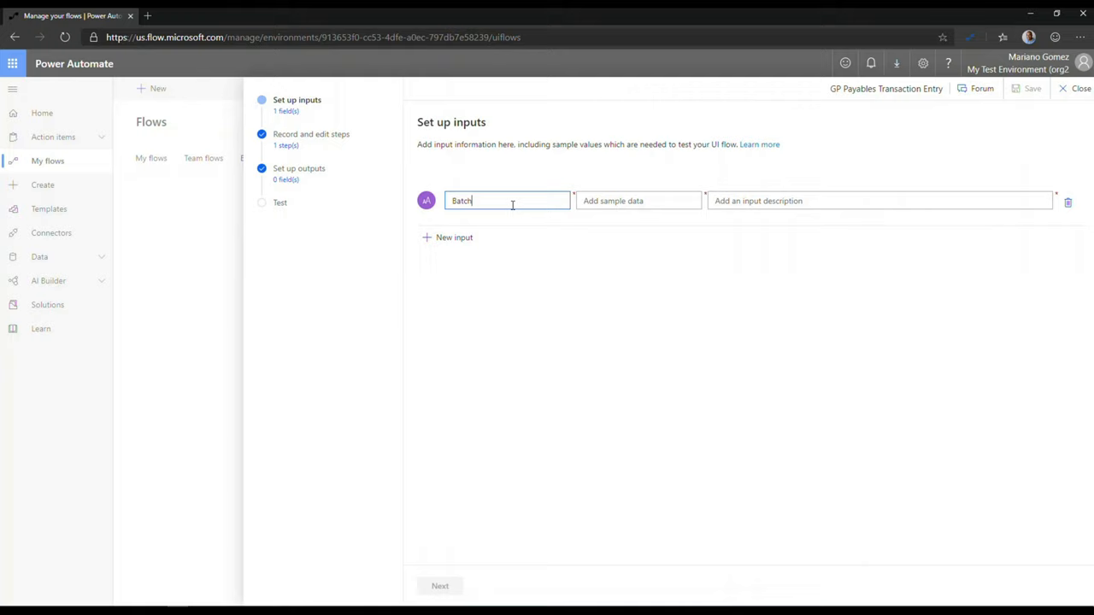
{"action": "type", "text": "RPADEMO"}
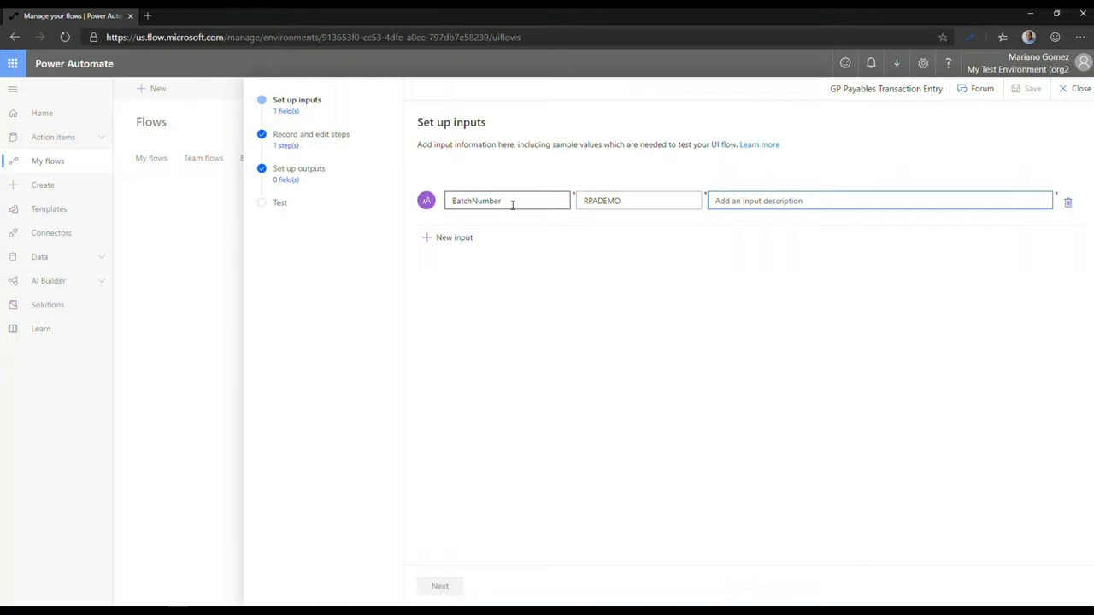
{"action": "left_click", "coordinate": [447, 237]}
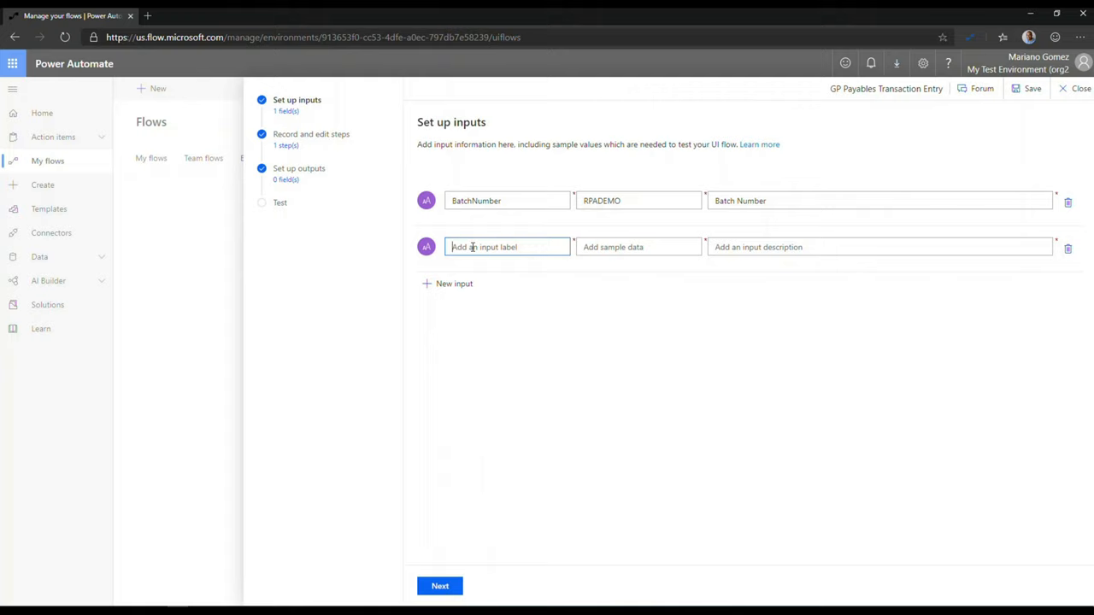
{"action": "type", "text": "ACETRAVE00"}
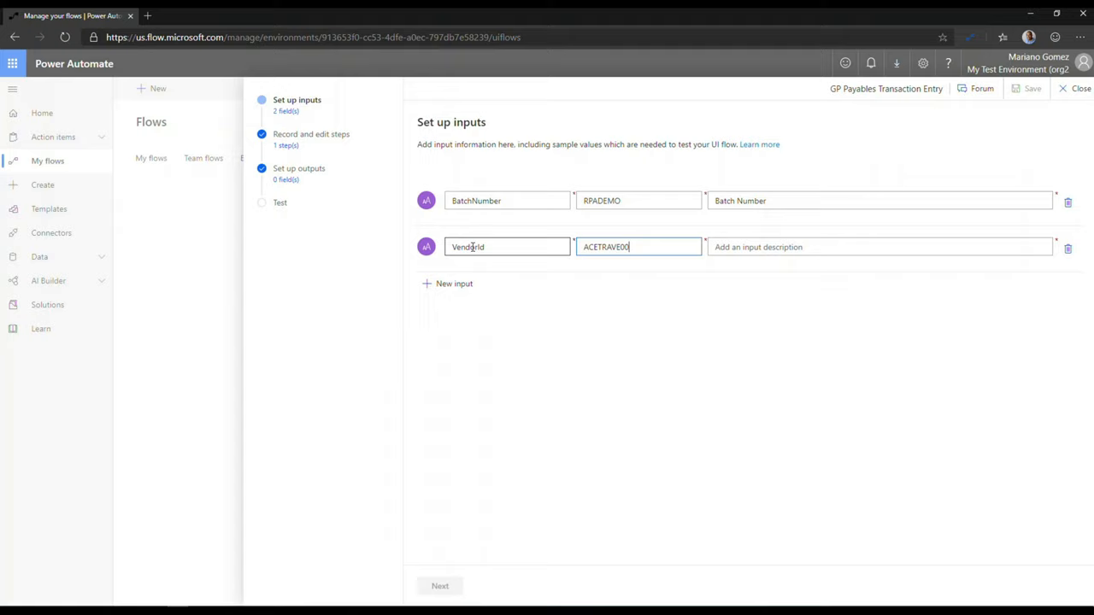
{"action": "left_click", "coordinate": [447, 283]}
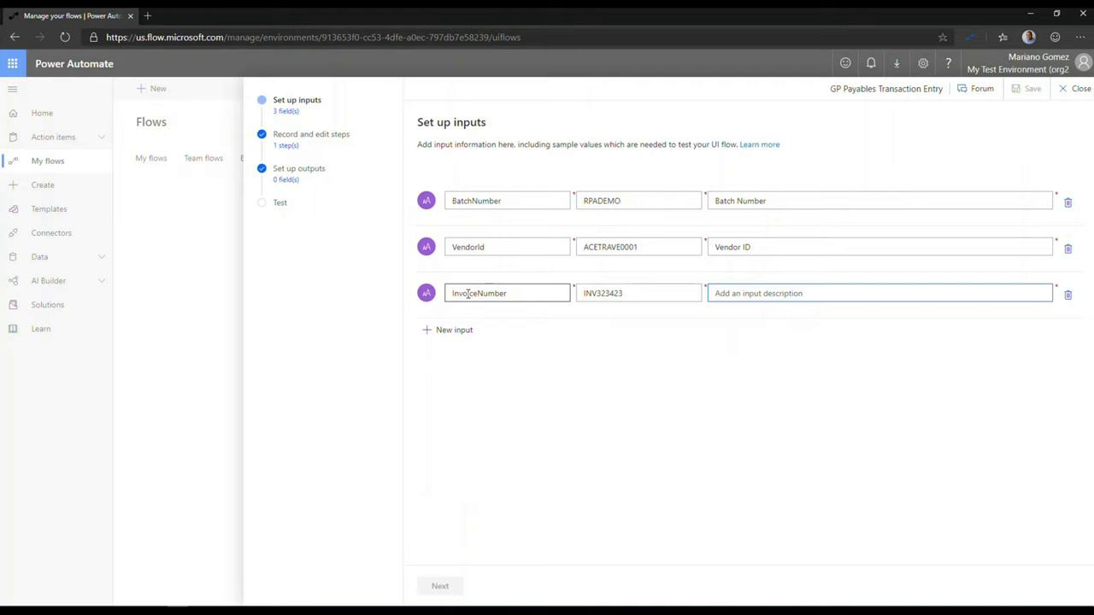
Add input PurchaseAmount with sample 100.24 and a 'Purchas…' description.
{"action": "left_click", "coordinate": [454, 330]}
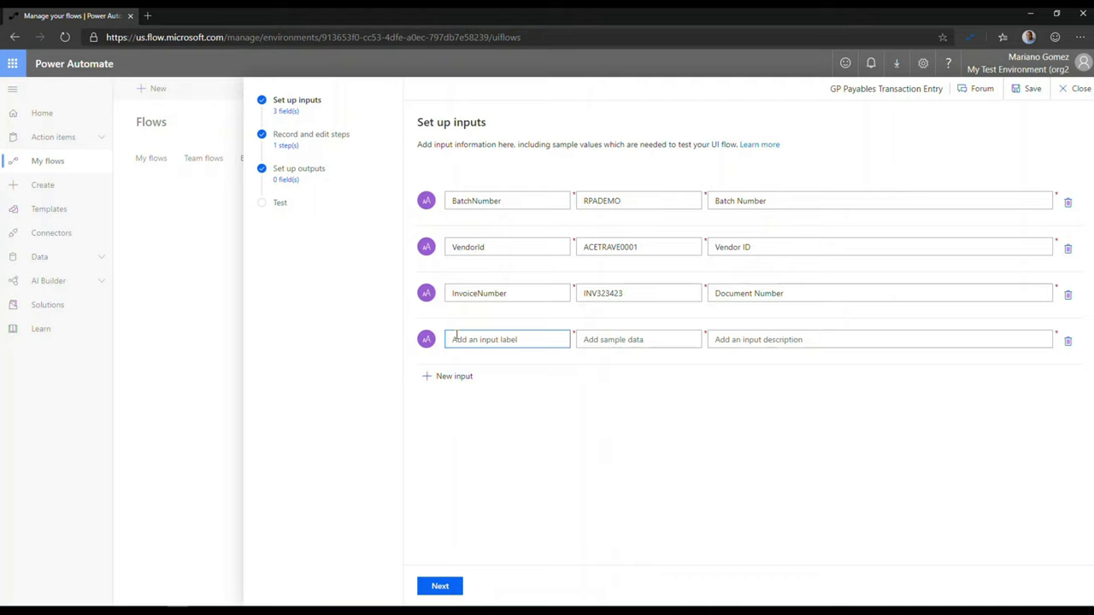
{"action": "type", "text": "PurchaseAmount"}
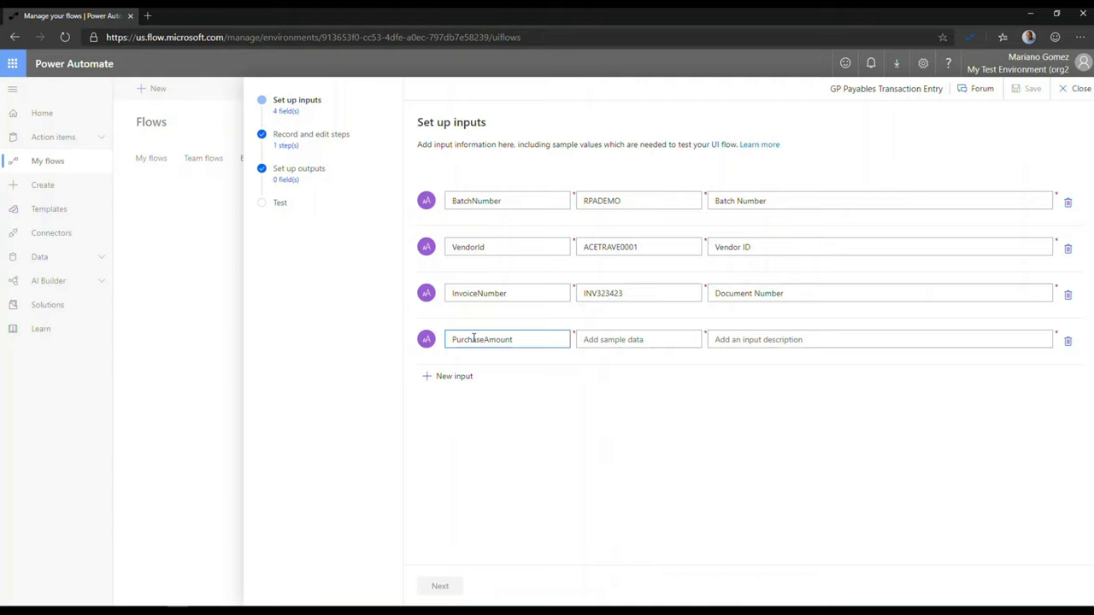
{"action": "type", "text": "100.24"}
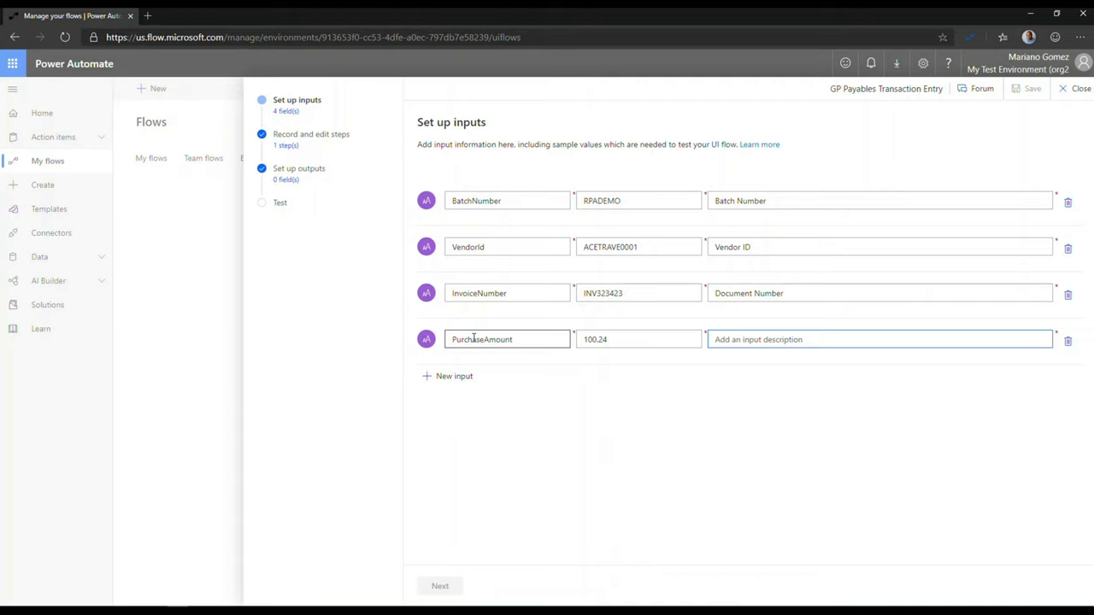
{"action": "type", "text": "Purchas"}
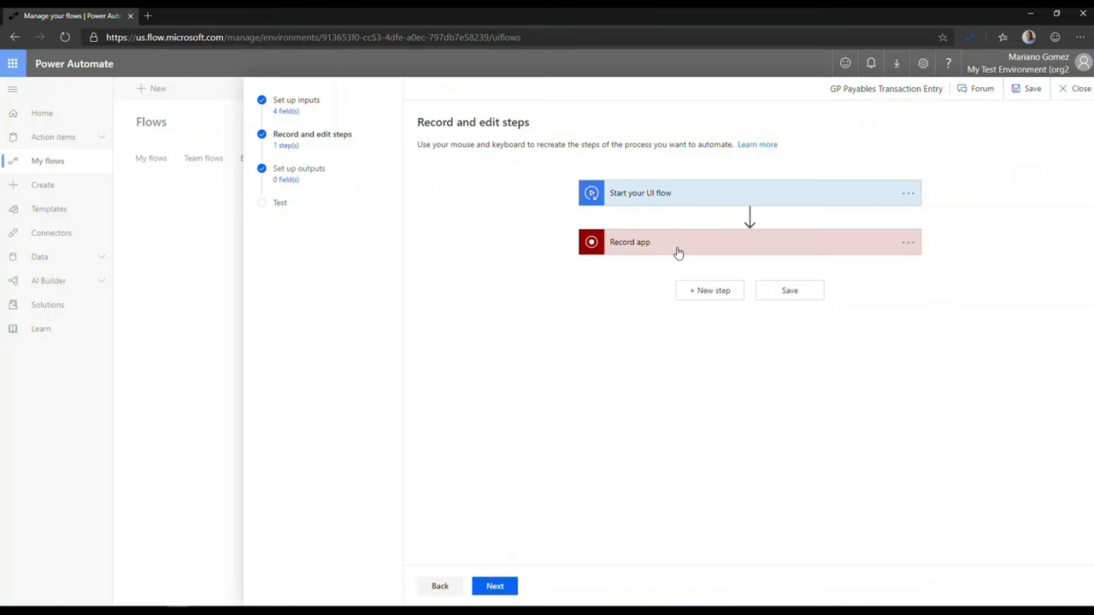
Expand Record app and launch the recorder.
{"action": "left_click", "coordinate": [679, 242]}
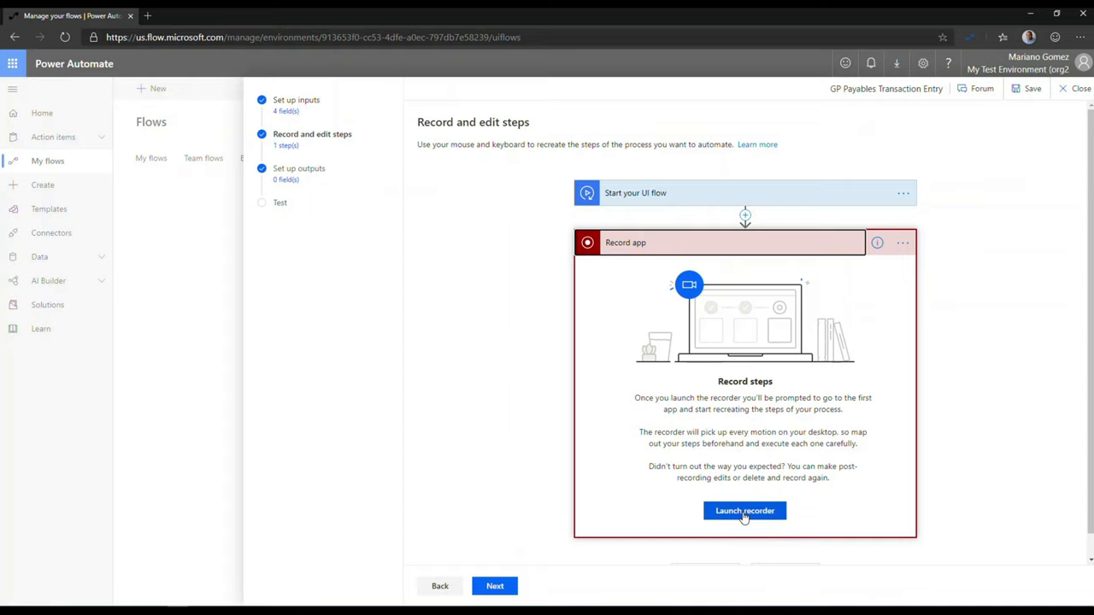
{"action": "left_click", "coordinate": [745, 511]}
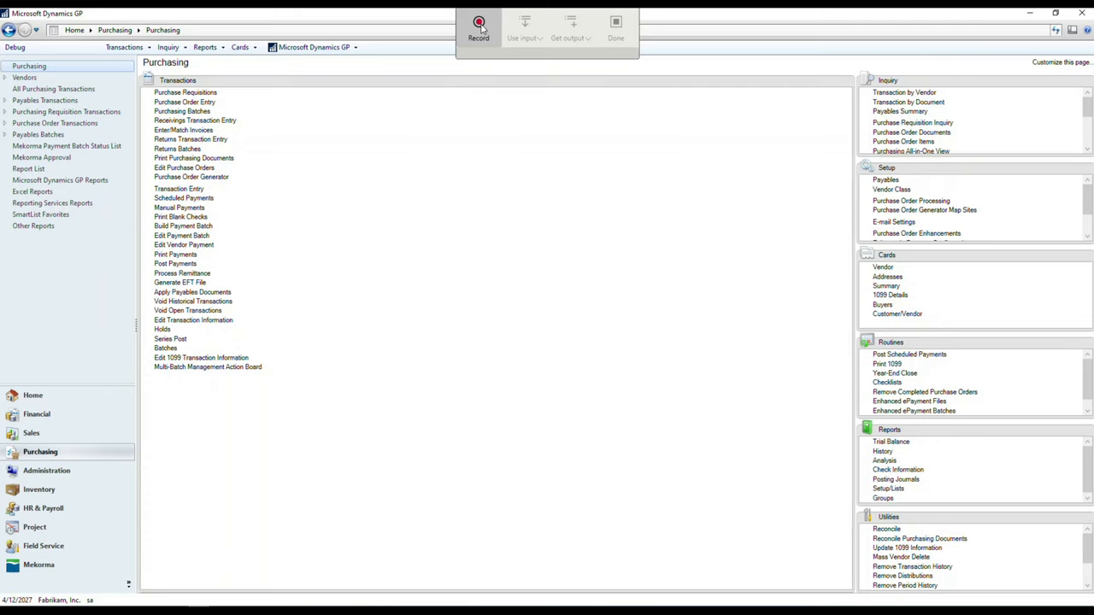
Record a saved invoice: batch RPADEMO, vendor ACETRAVE0001, document INV323423.
{"action": "left_click", "coordinate": [478, 23]}
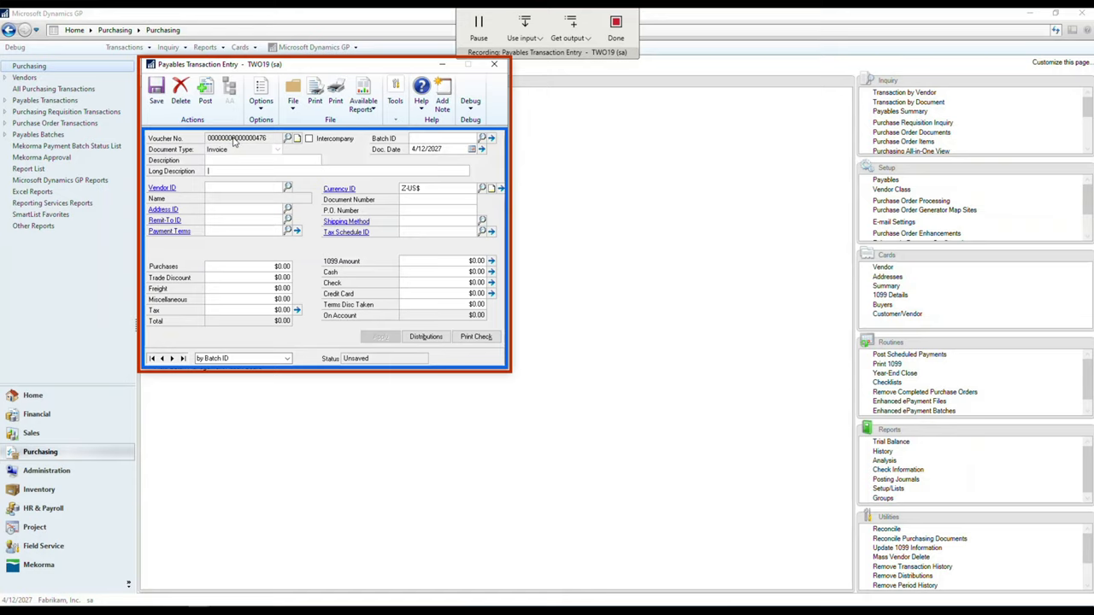
{"action": "left_click", "coordinate": [521, 38]}
{"action": "type", "text": "RPADEMO"}
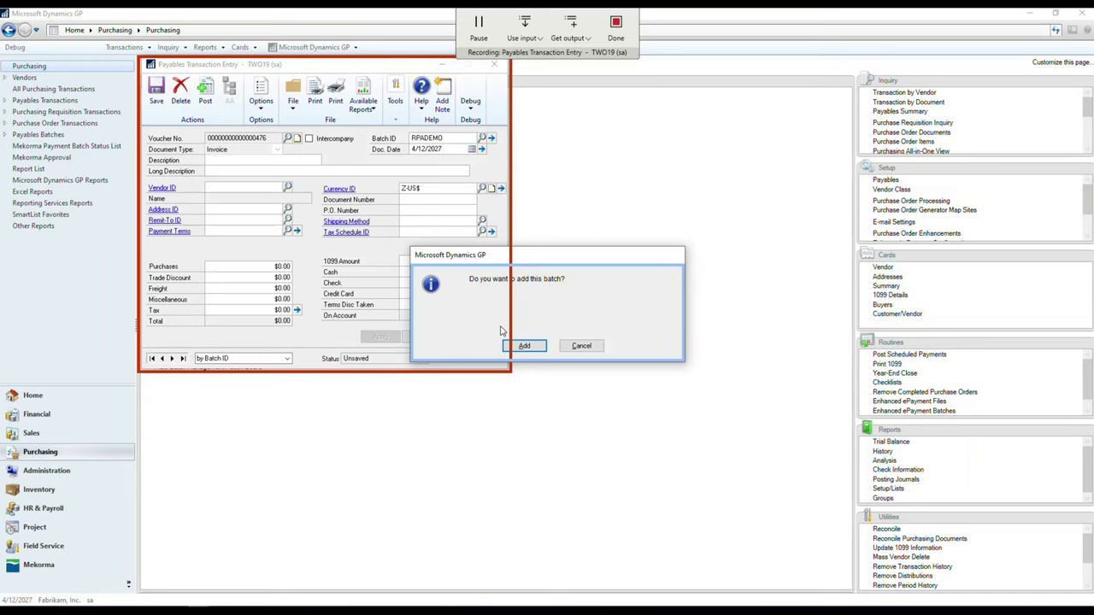
{"action": "left_click", "coordinate": [524, 345]}
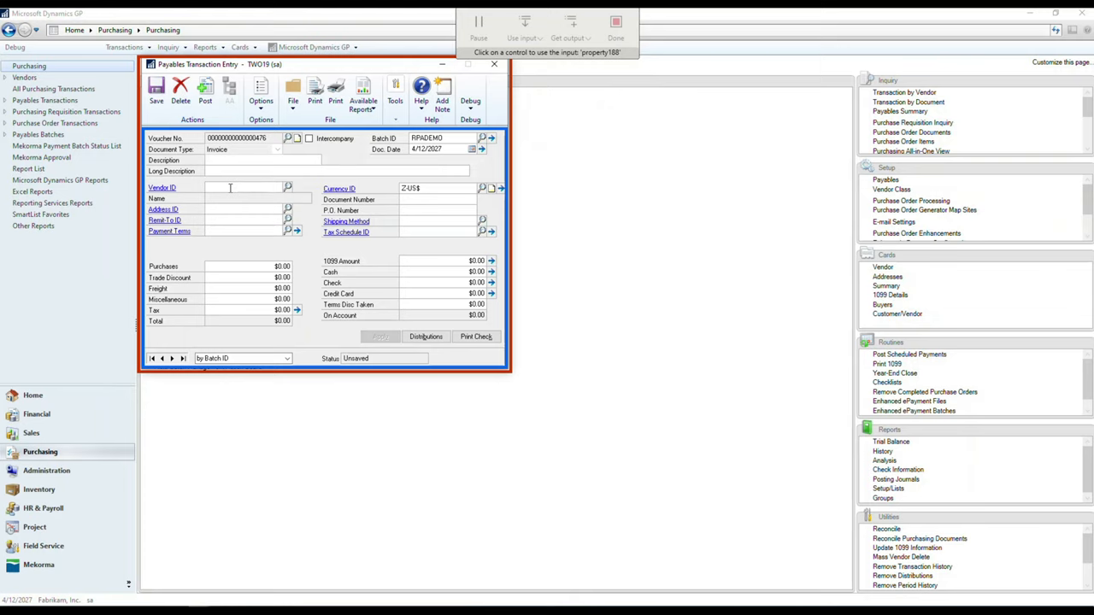
{"action": "type", "text": "ACETRAVE0001"}
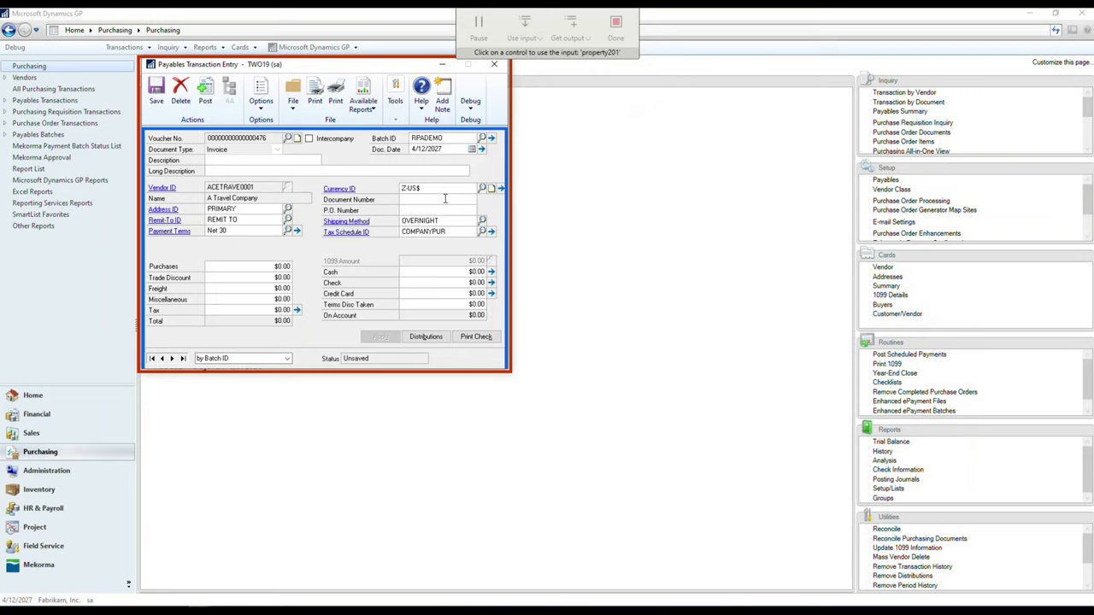
{"action": "type", "text": "INV323423"}
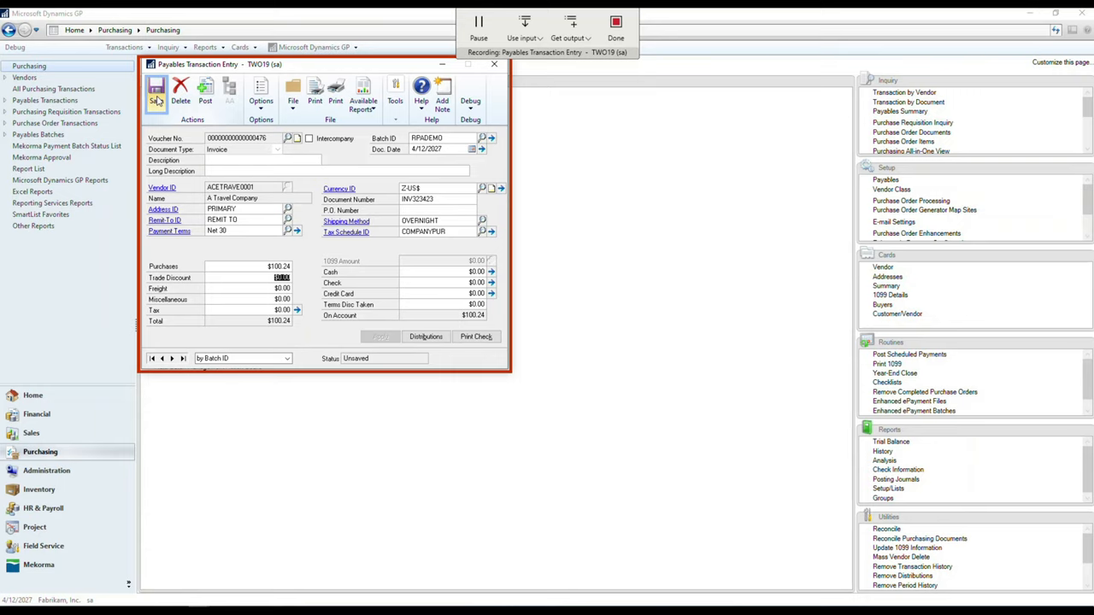
{"action": "left_click", "coordinate": [153, 91]}
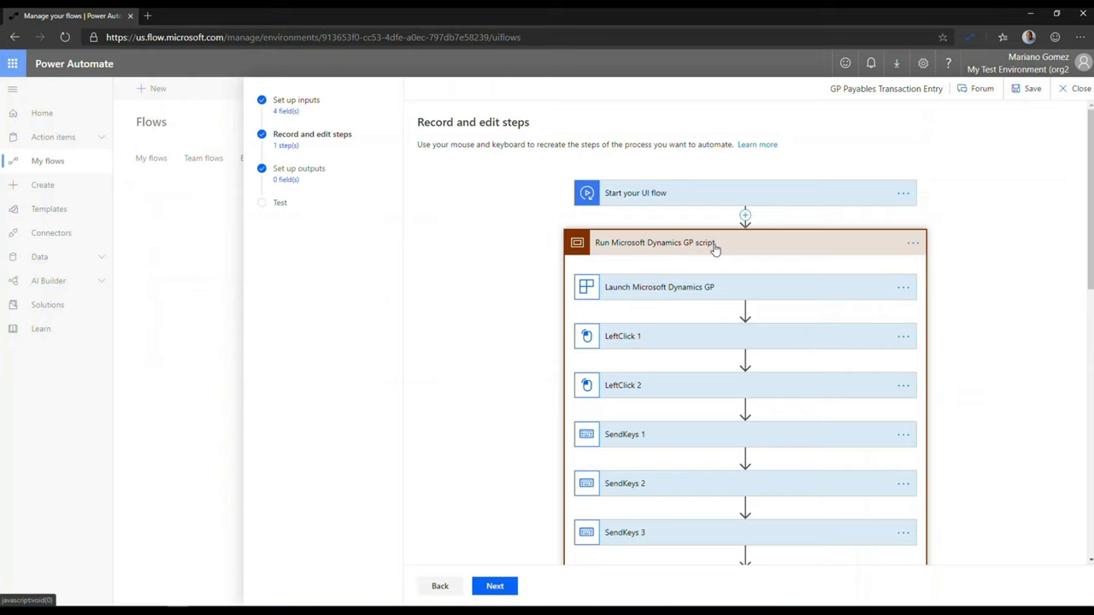
Scroll through the recorded Dynamics GP script steps to the PostElementText step.
{"action": "scroll", "scroll_direction": "down", "scroll_amount": 3}
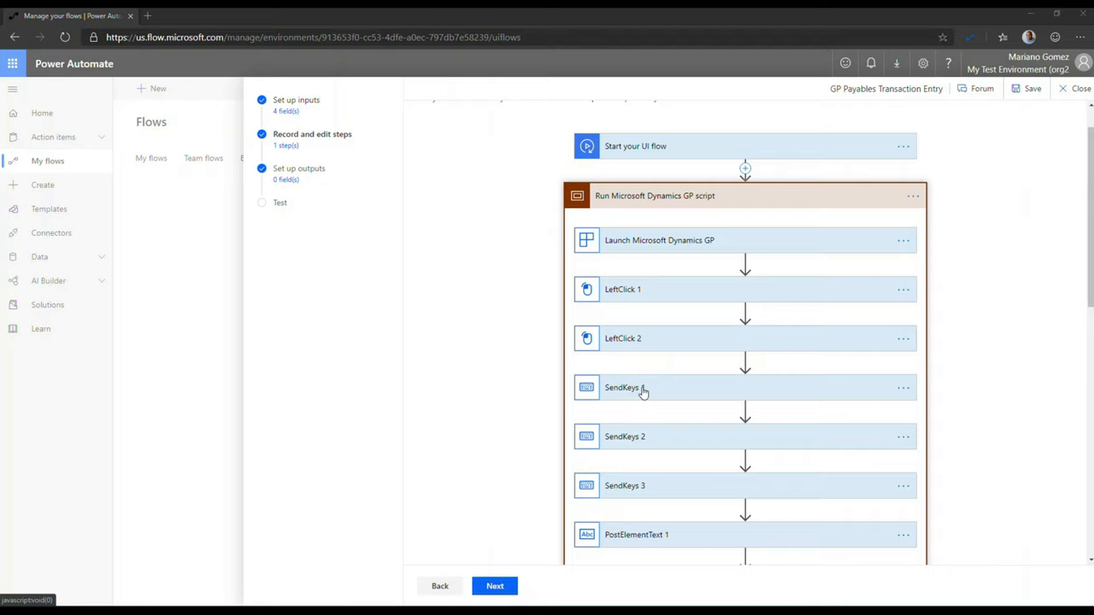
{"action": "mouse_move", "coordinate": [655, 388]}
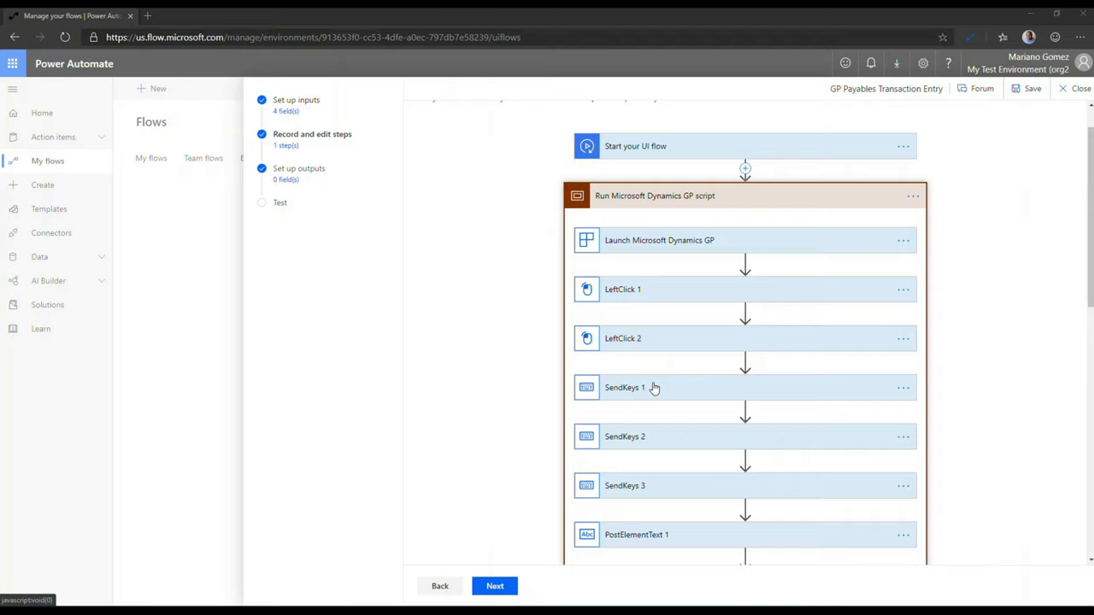
{"action": "mouse_move", "coordinate": [666, 369]}
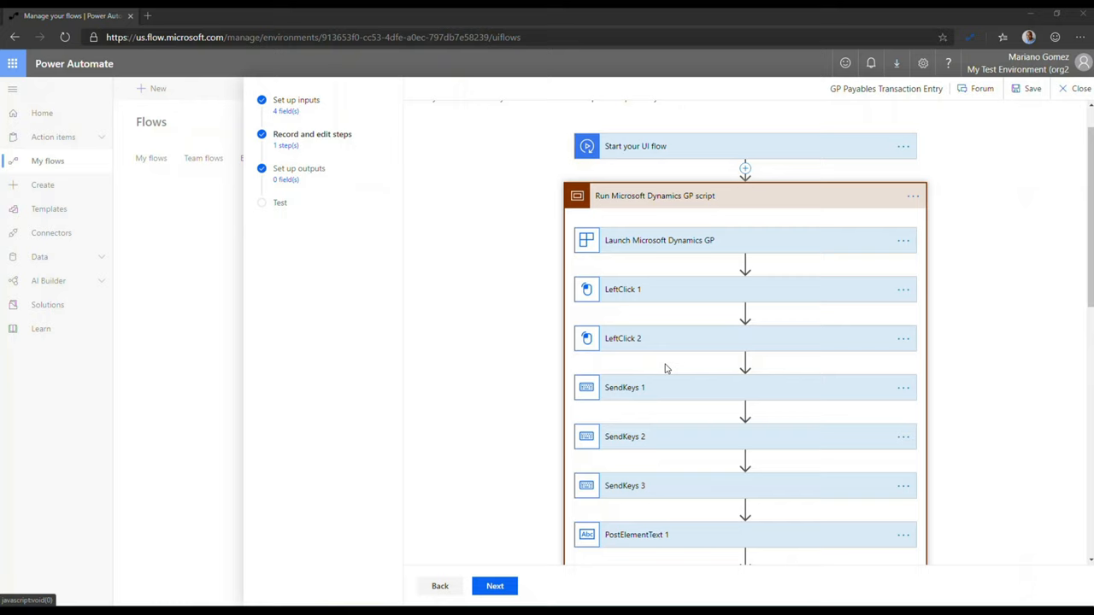
Expand the Launch Microsoft Dynamics GP step to view its path, ID, name and window title.
{"action": "left_click", "coordinate": [659, 241]}
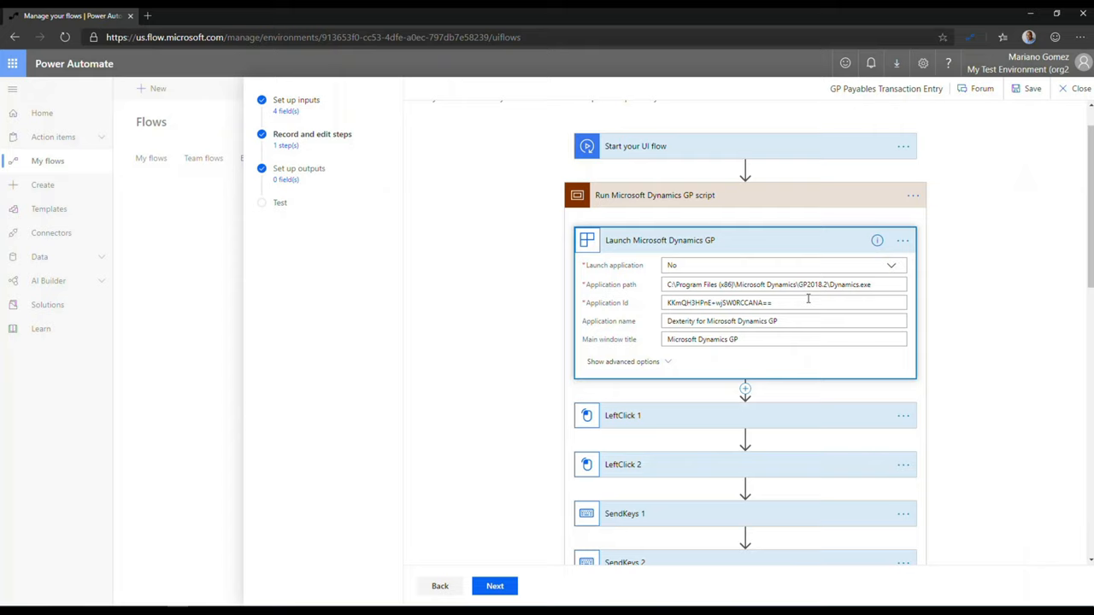
{"action": "mouse_move", "coordinate": [883, 285]}
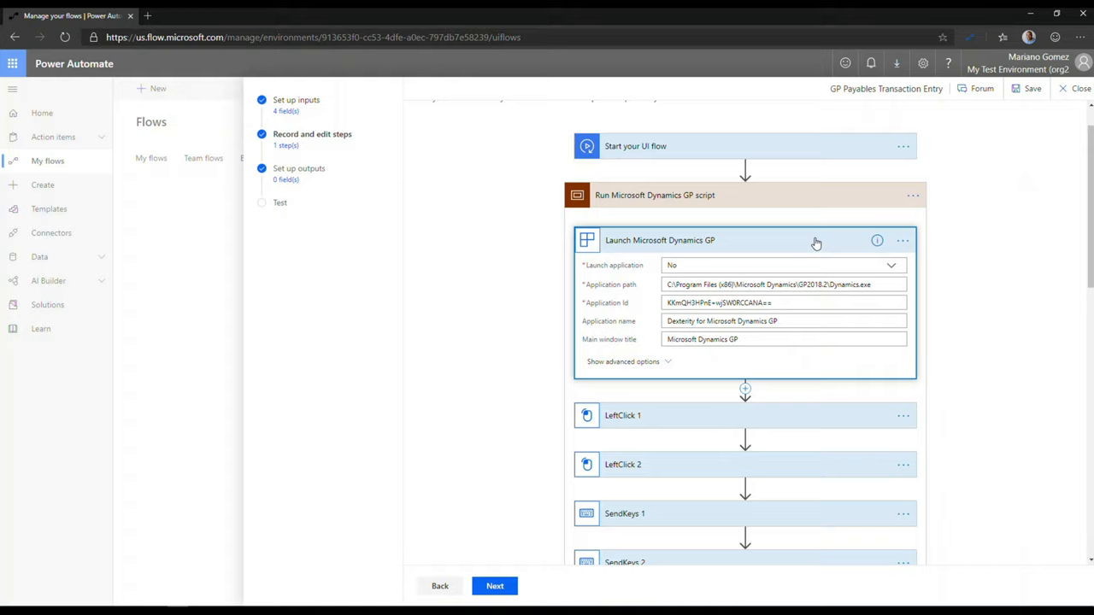
Advance past the recorded steps to the Set up outputs stage, leaving no outputs defined.
{"action": "left_click", "coordinate": [494, 586]}
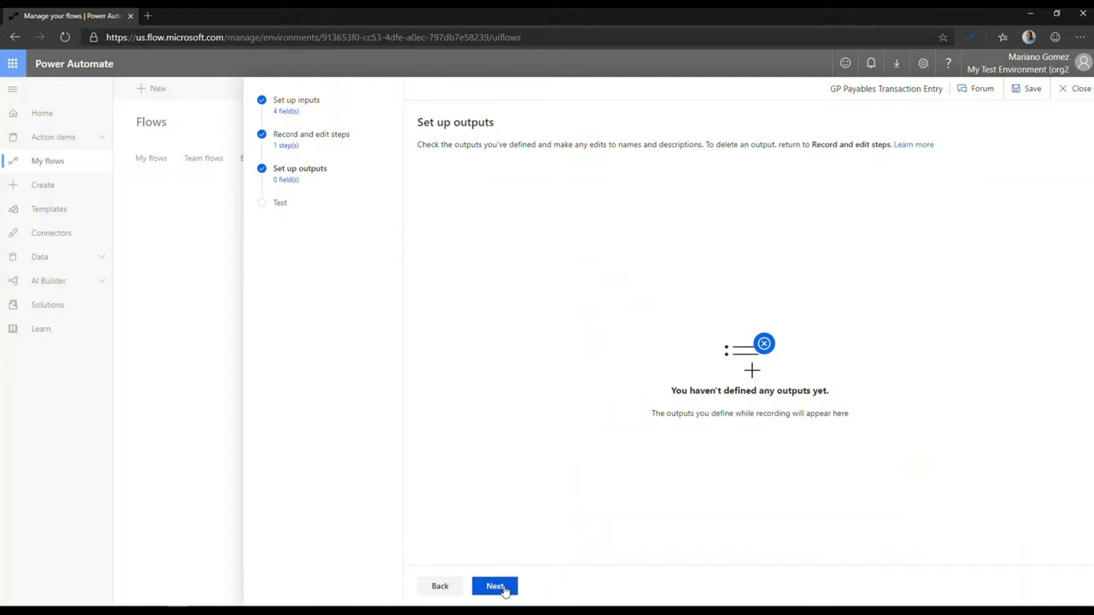
{"action": "mouse_move", "coordinate": [605, 411]}
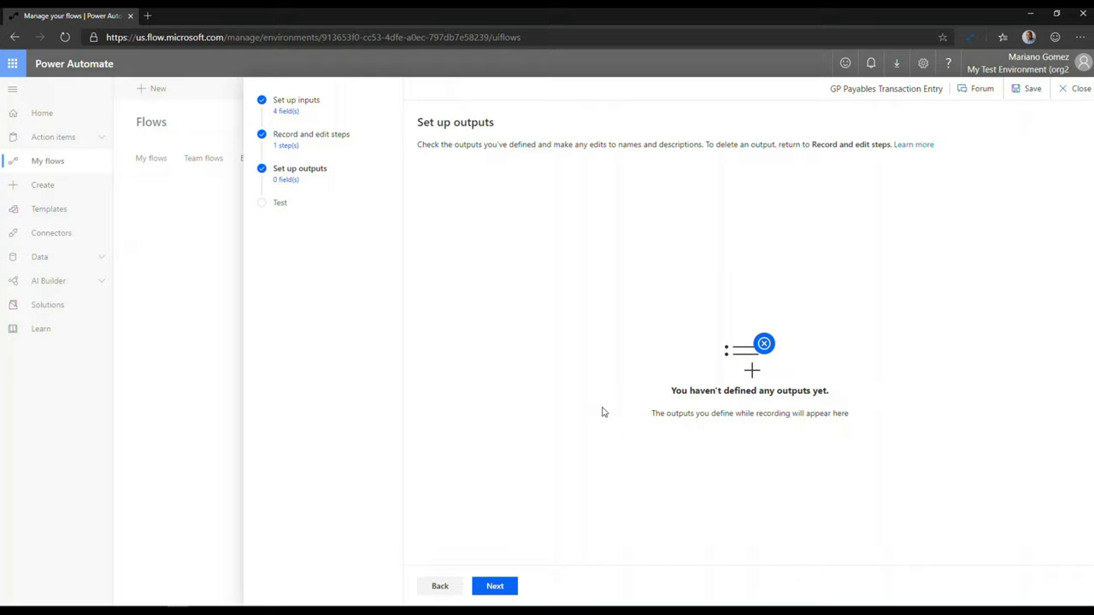
Run a test with batch UIFLOWDEMO, vendor ACETRAVE0001, invoice INV002322 and amount 45.6.
{"action": "left_click", "coordinate": [495, 586]}
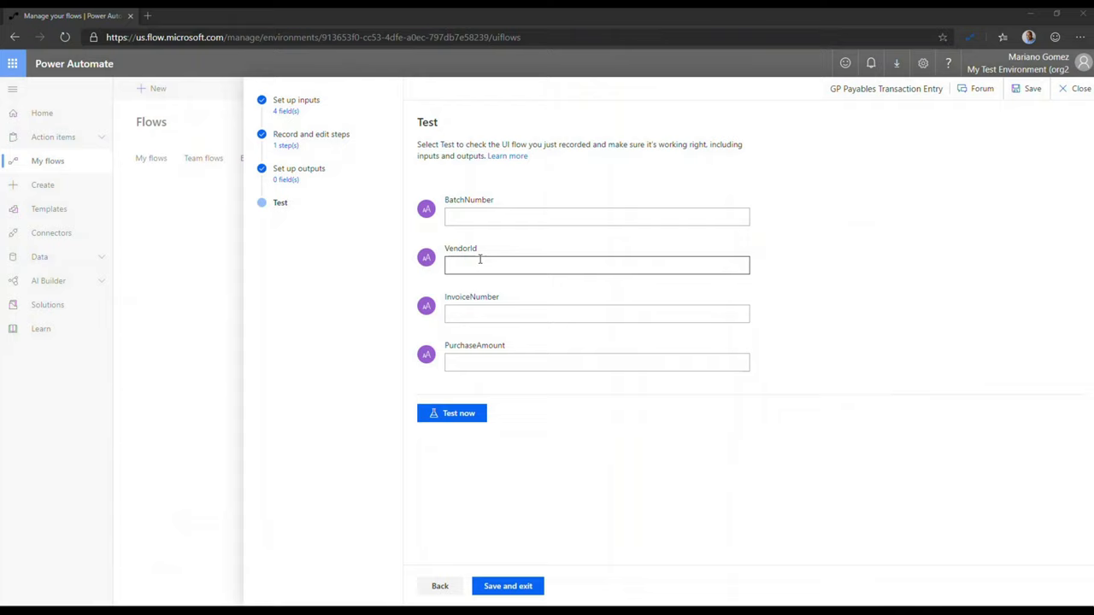
{"action": "type", "text": "UIFLOWDEMO"}
{"action": "type", "text": "ACETRAVE0001"}
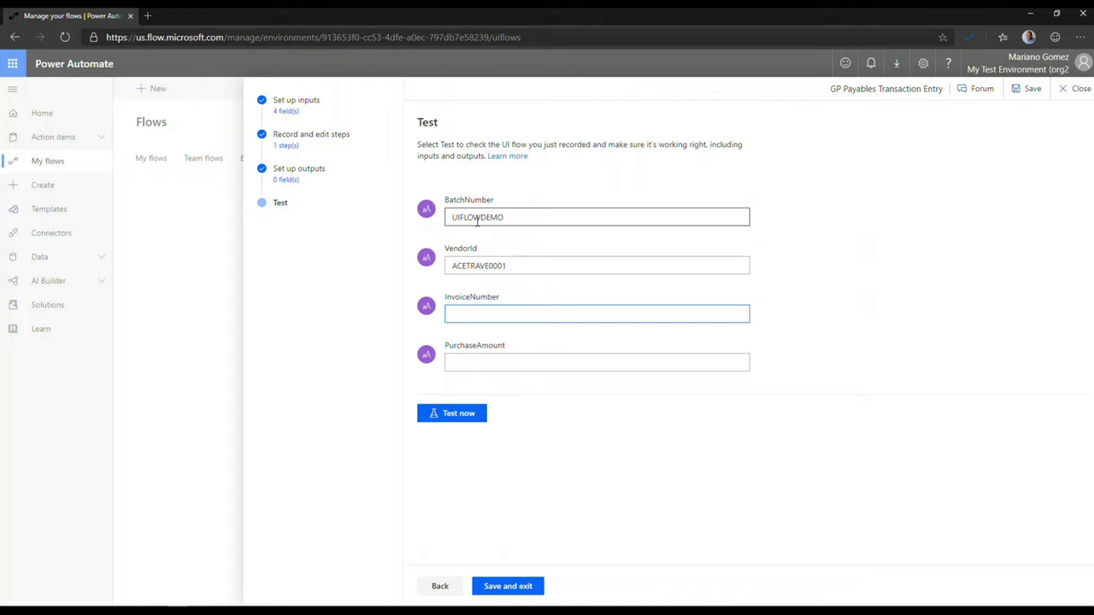
{"action": "type", "text": "INV002322"}
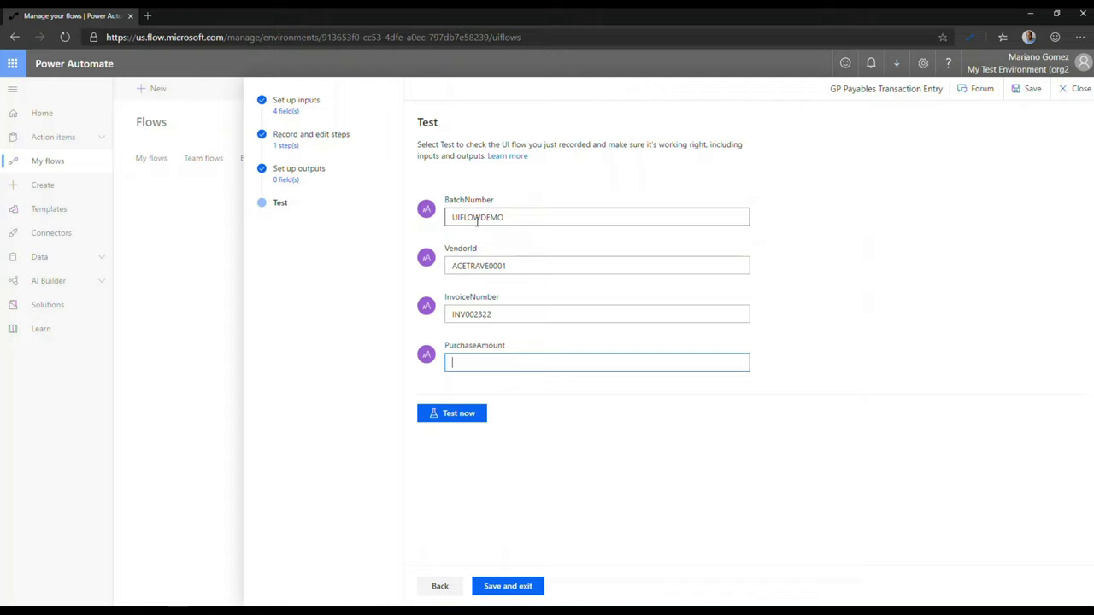
{"action": "type", "text": "45.6"}
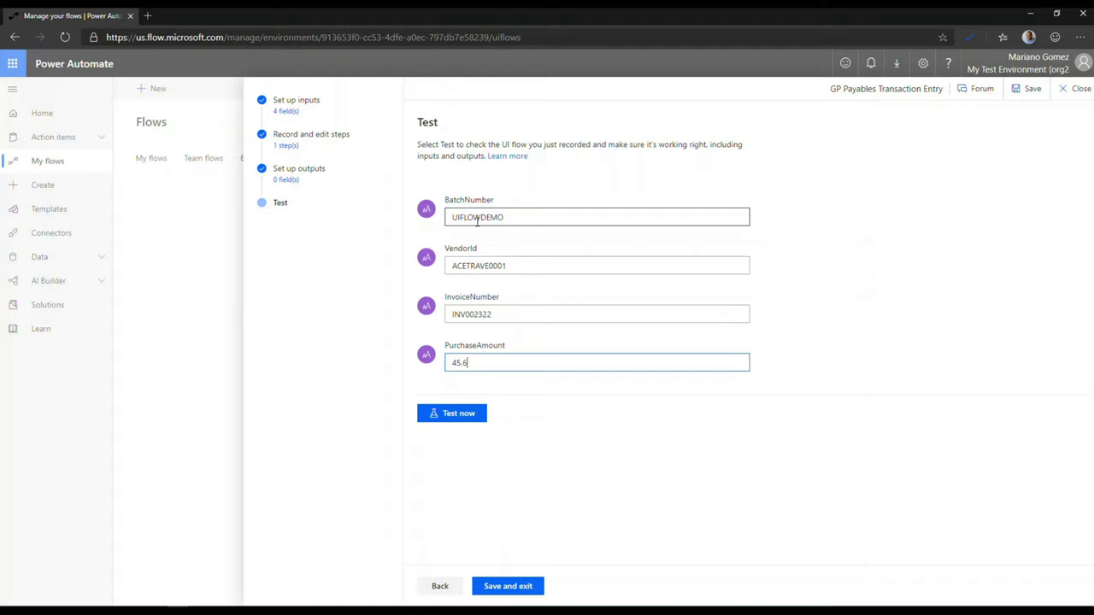
{"action": "left_click", "coordinate": [451, 413]}
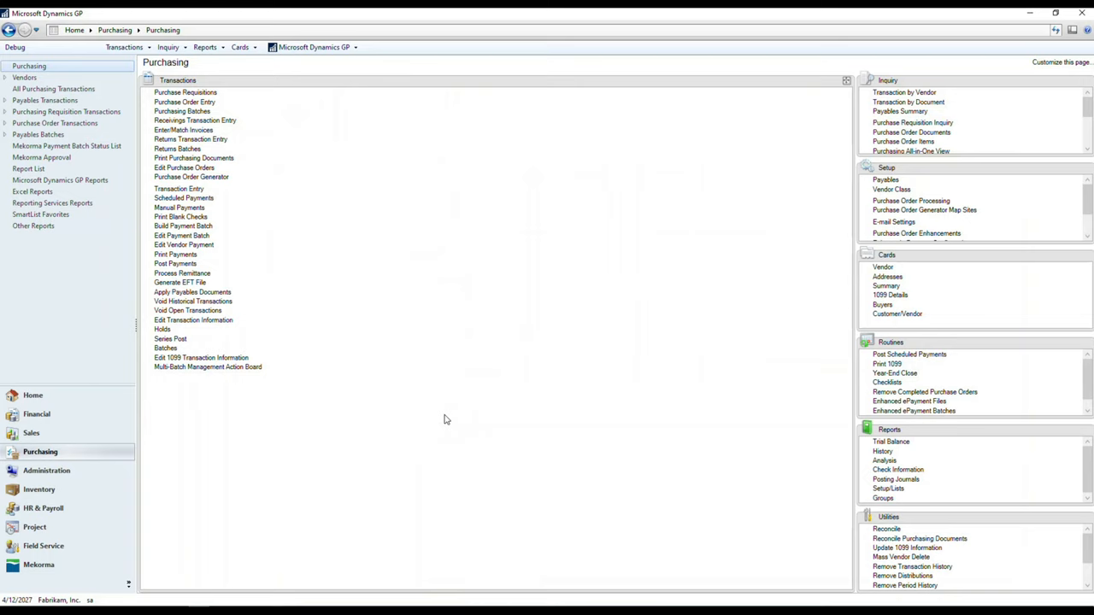
{"action": "mouse_move", "coordinate": [179, 195]}
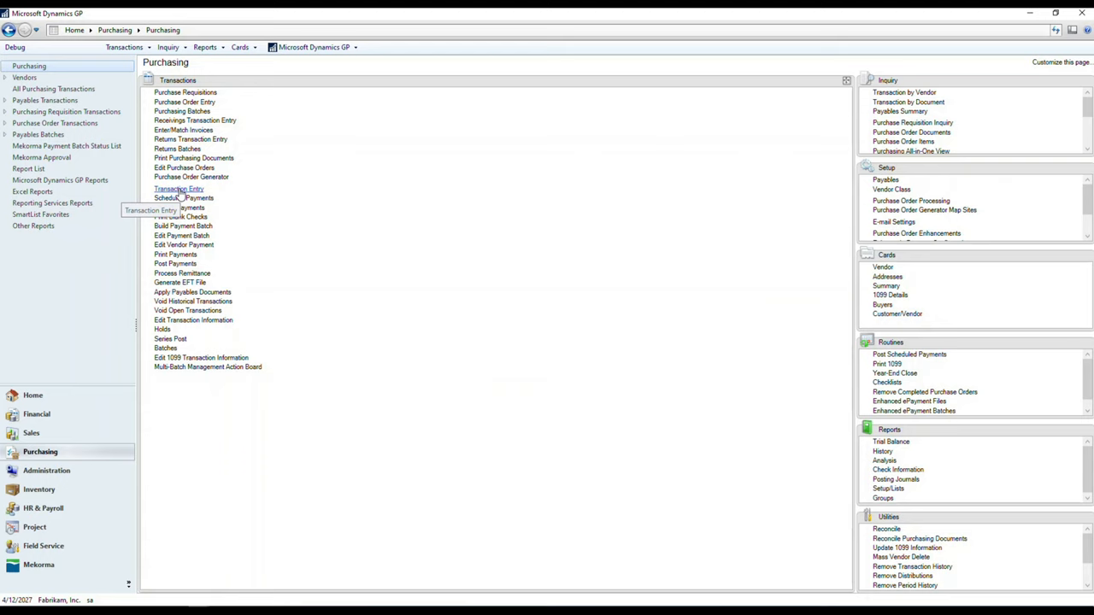
Open Payables Transaction Entry and enter batch UIFLOWDEMO and vendor ACETRAVE0001.
{"action": "left_click", "coordinate": [178, 189]}
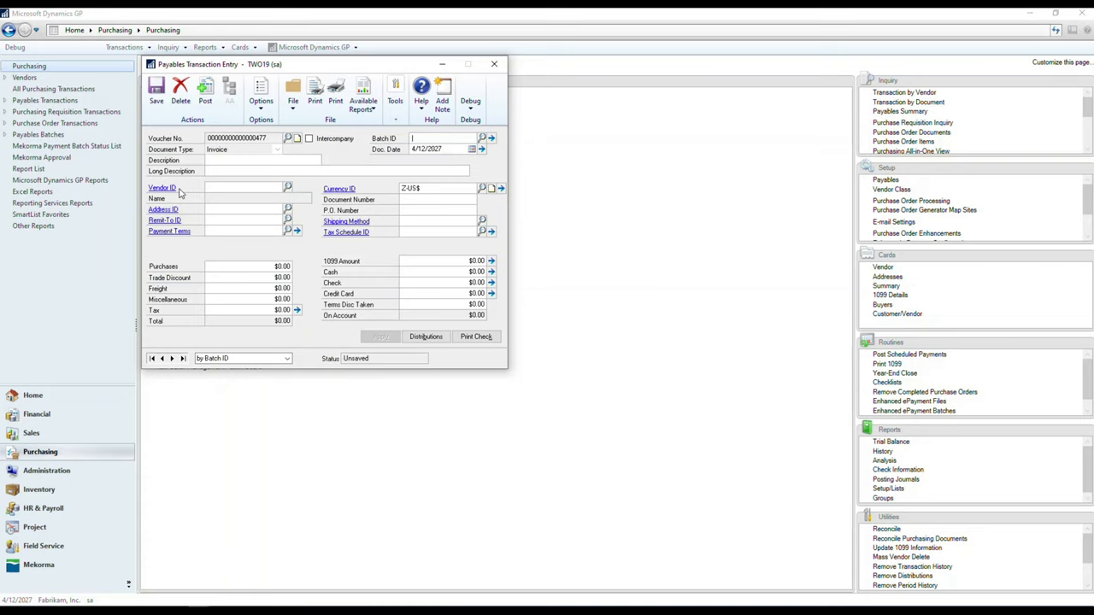
{"action": "type", "text": "UIFLOWDEMO"}
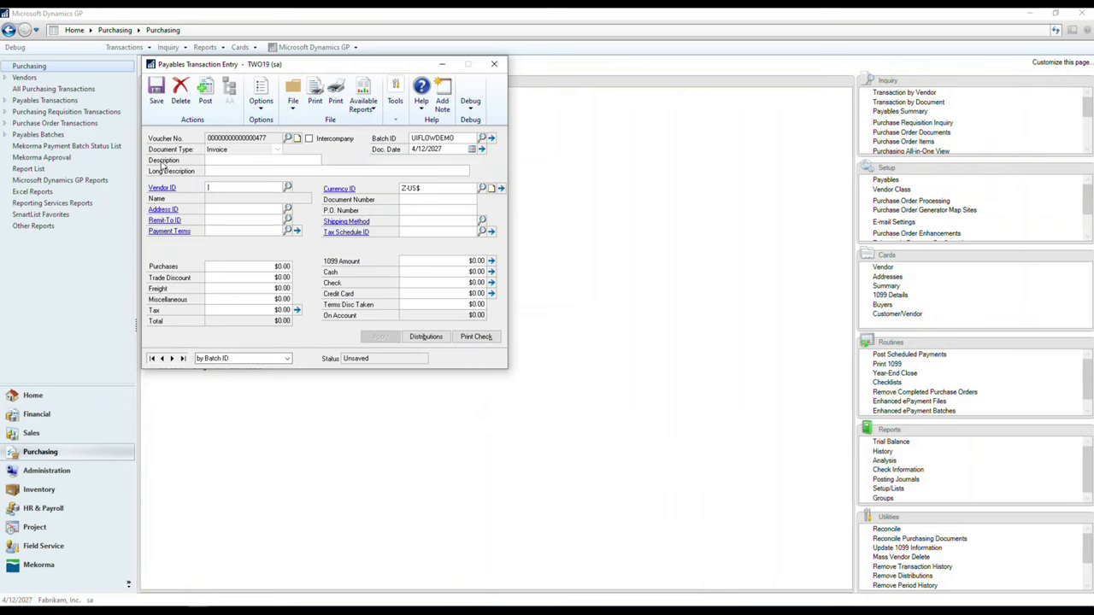
{"action": "type", "text": "ACETRAVE0001"}
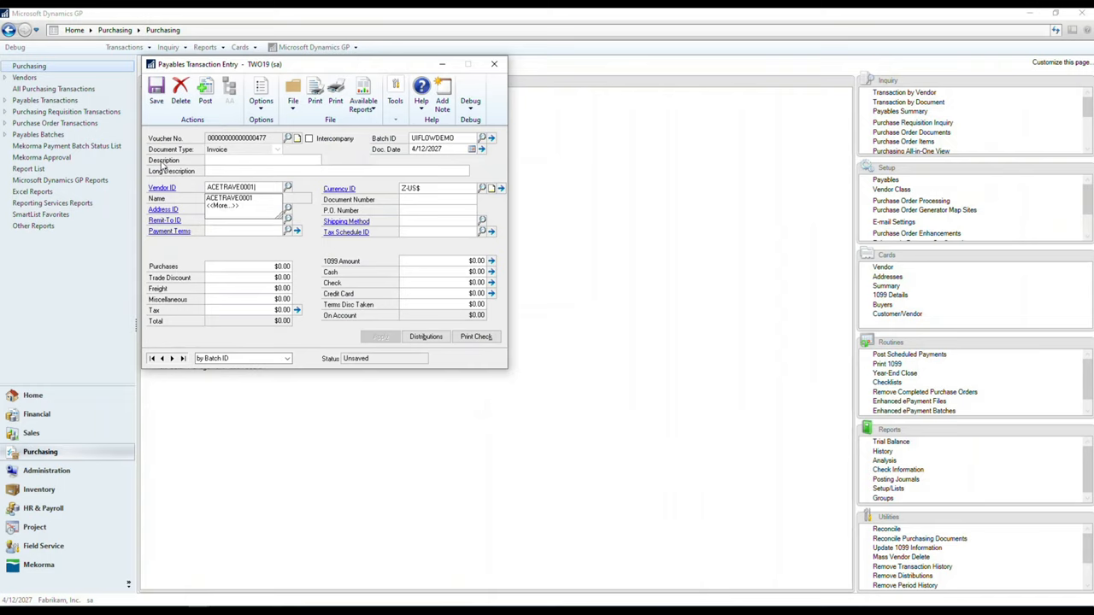
{"action": "key", "text": "Tab"}
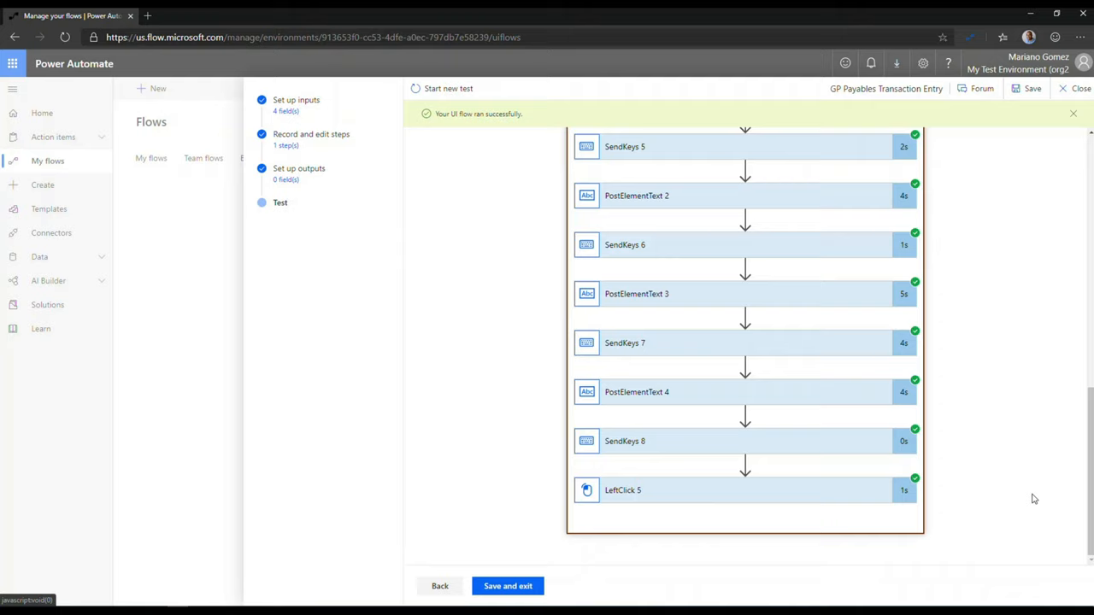
{"action": "mouse_move", "coordinate": [508, 586]}
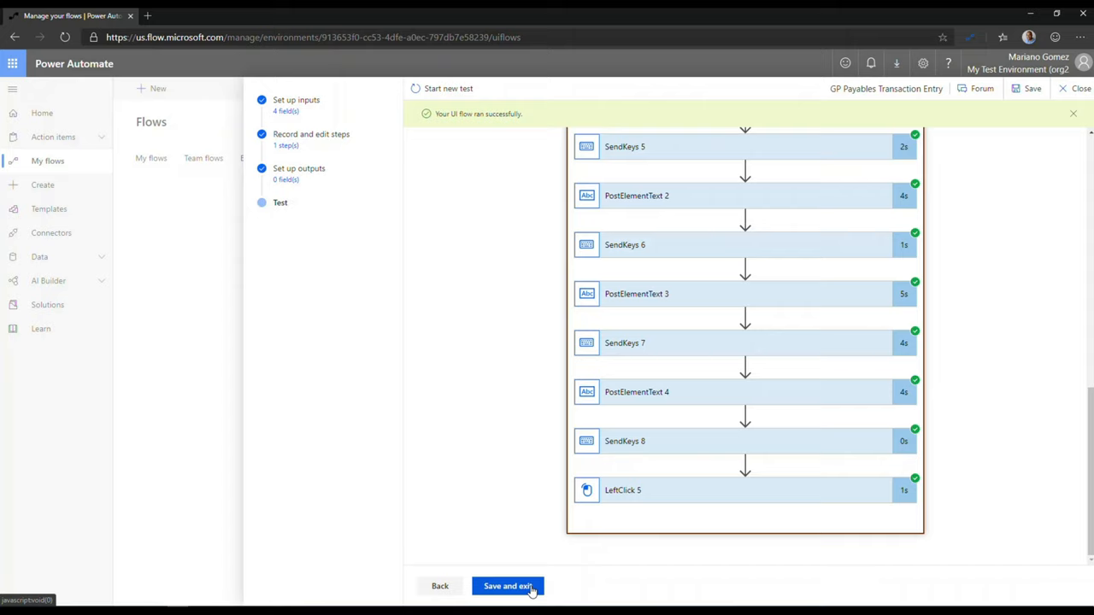
Save the successfully tested GP Payables Transaction Entry UI flow.
{"action": "left_click", "coordinate": [508, 585]}
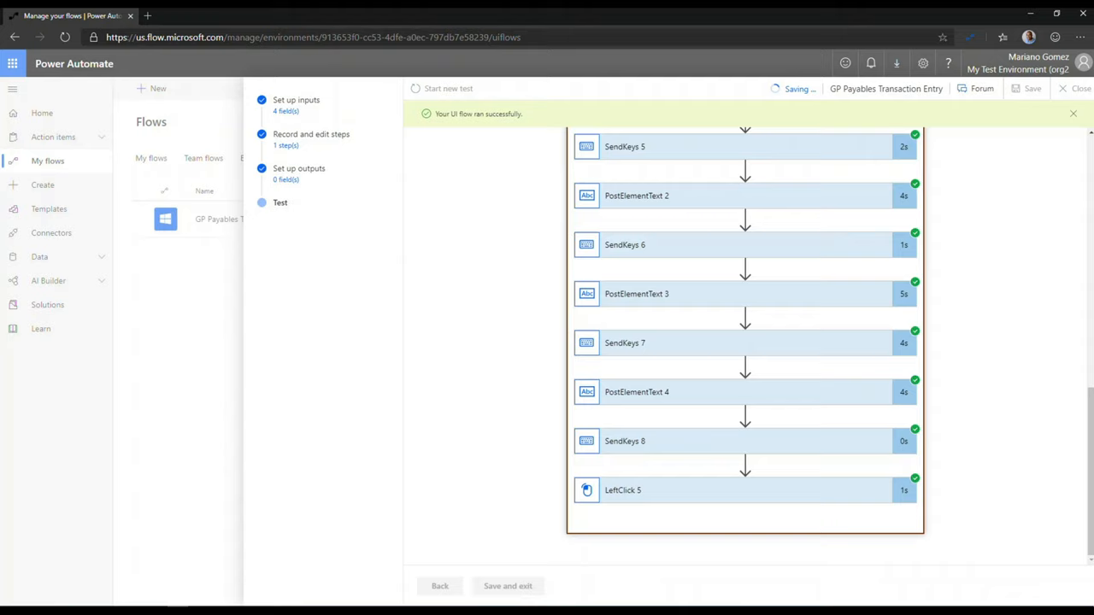